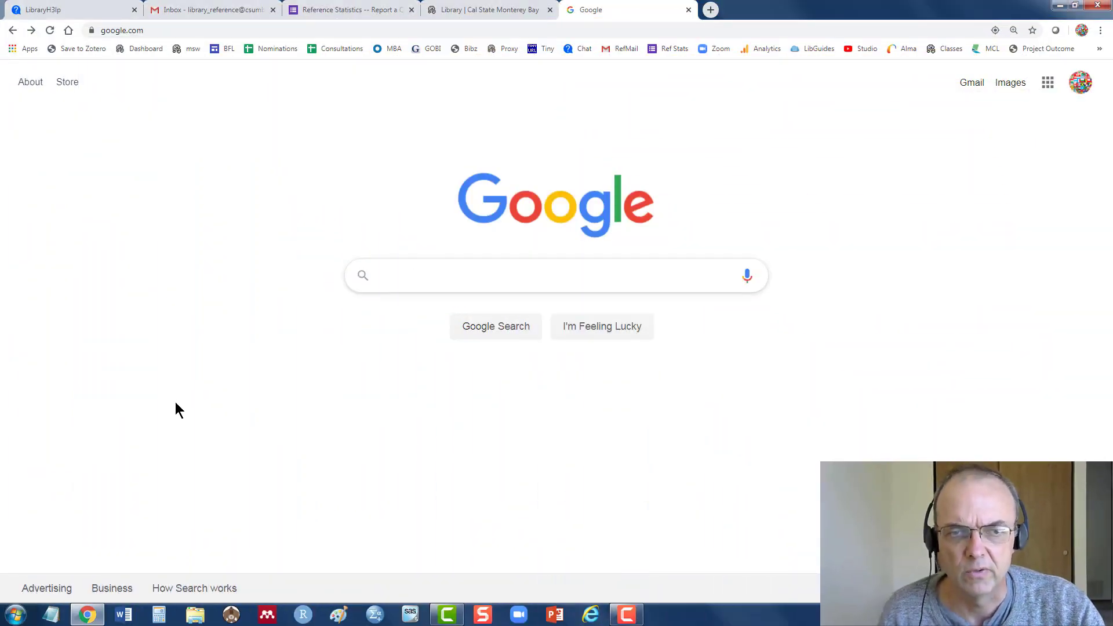
Step: Search Google for 'zotero' and open the official Zotero website from the results
type("zotero")
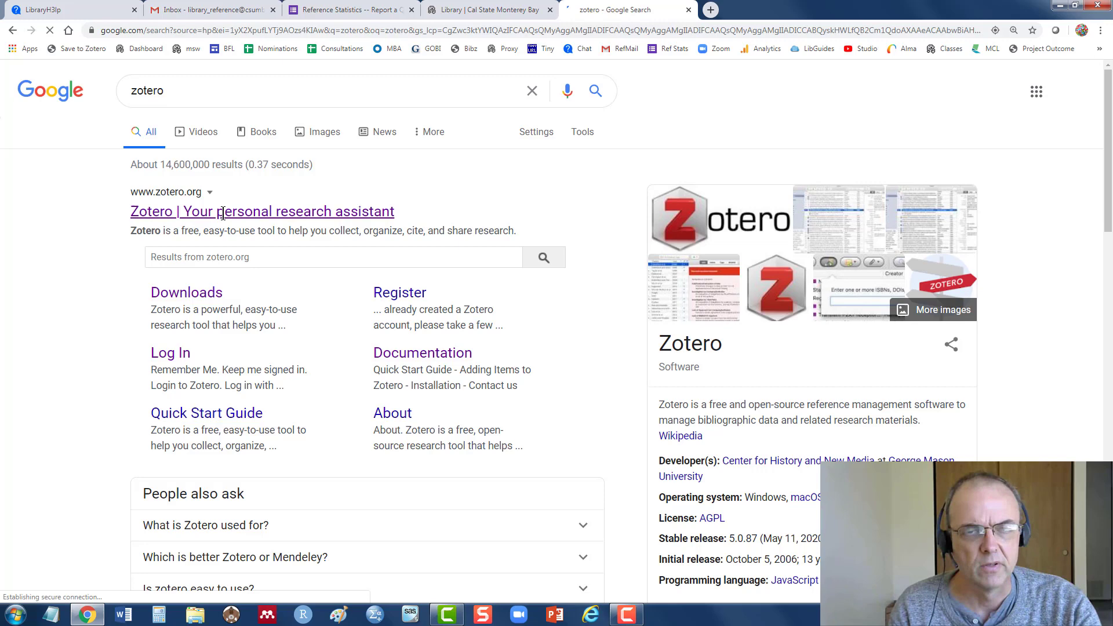
left_click(261, 211)
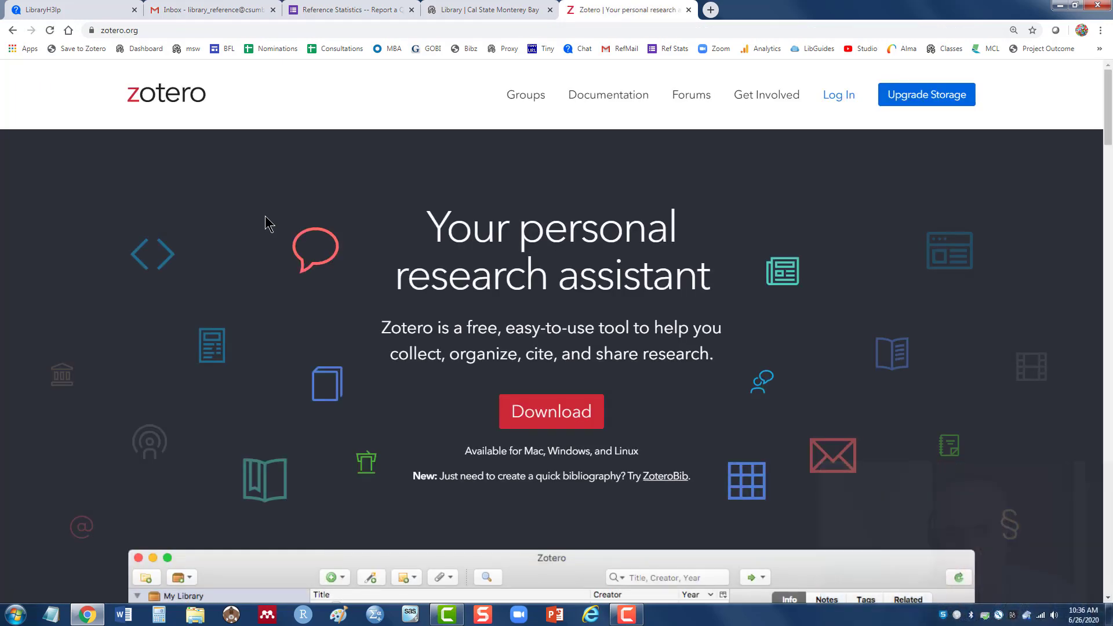
mouse_move(268, 221)
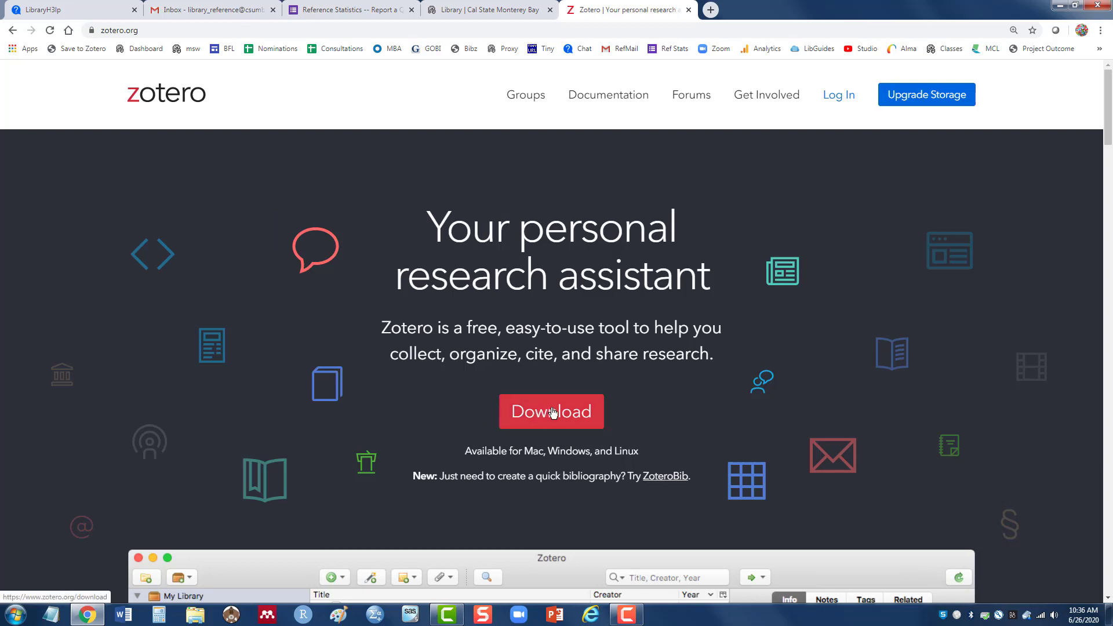
Step: Go to the Zotero downloads page and review the Windows and Chrome Connector options
left_click(551, 411)
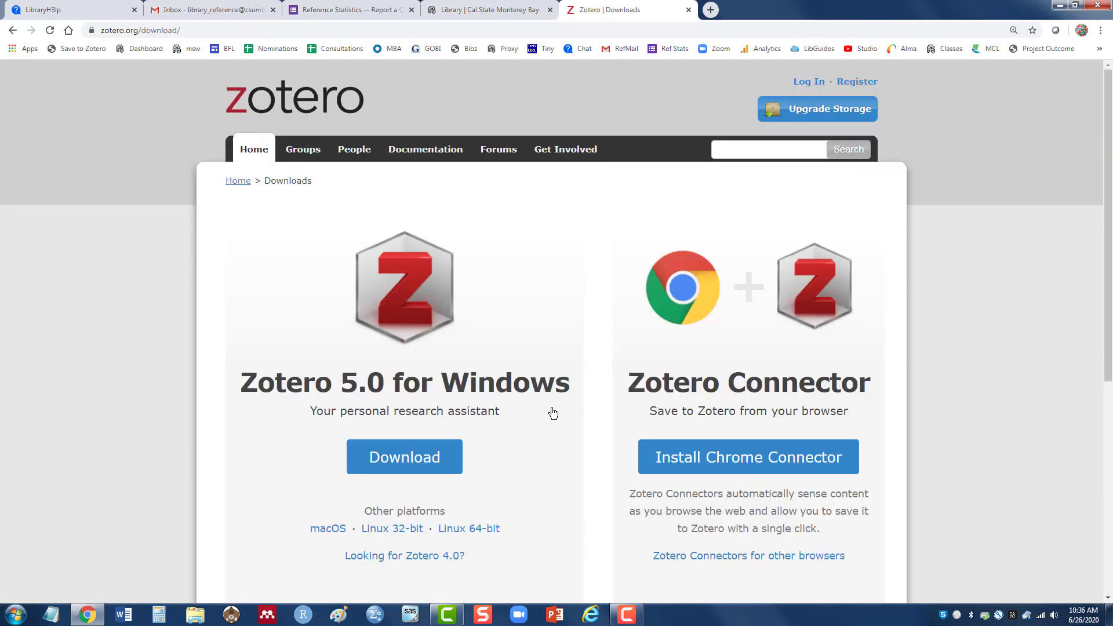
scroll("down", 3)
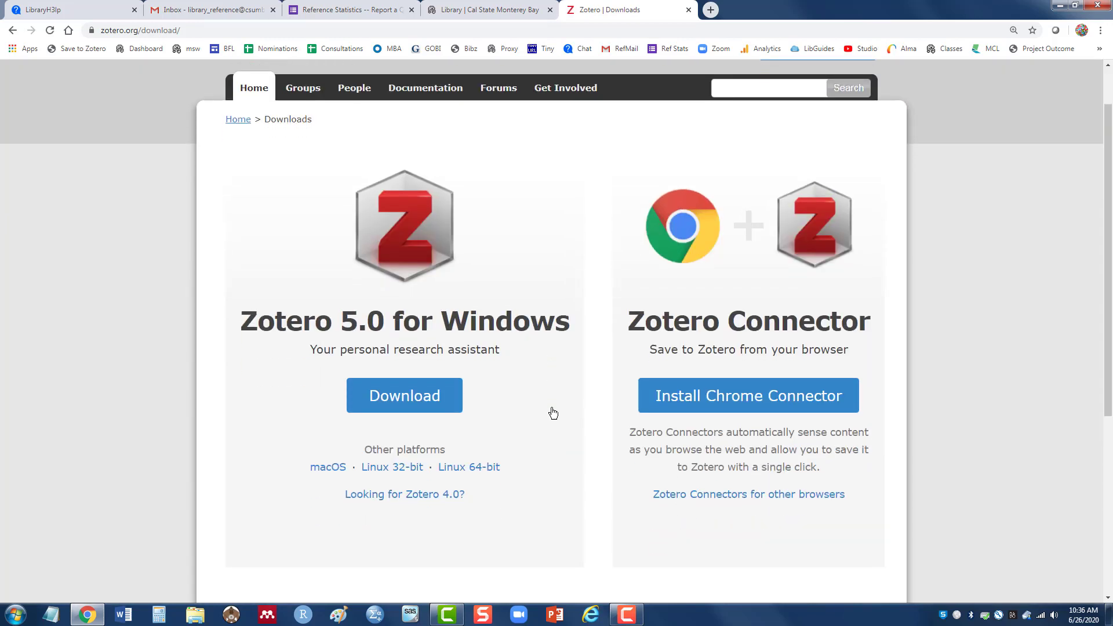
scroll("down", 3)
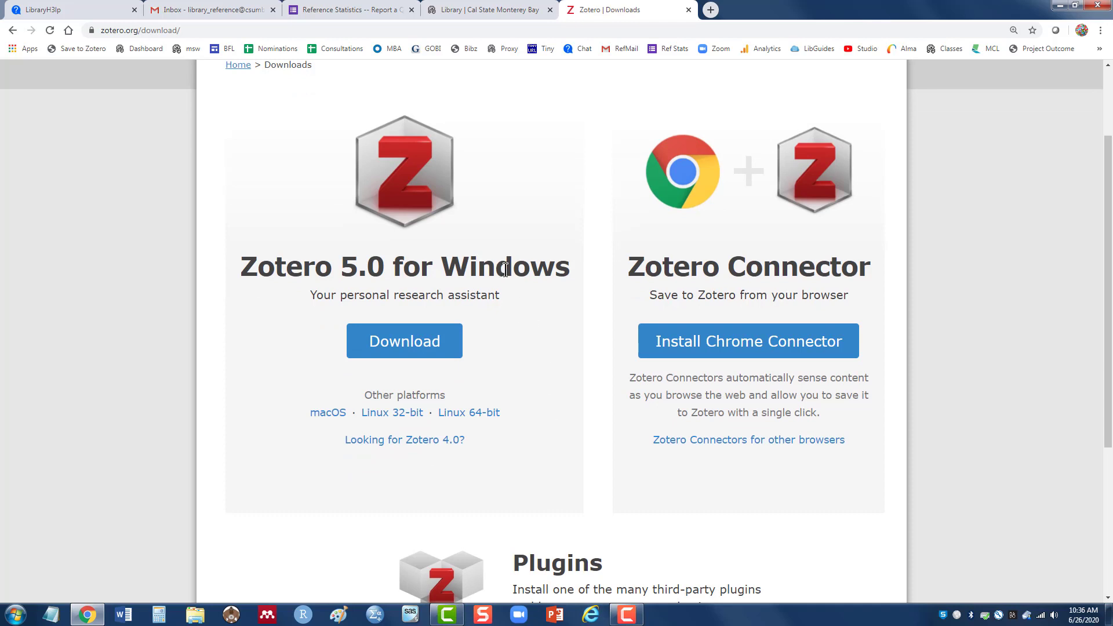
mouse_move(345, 374)
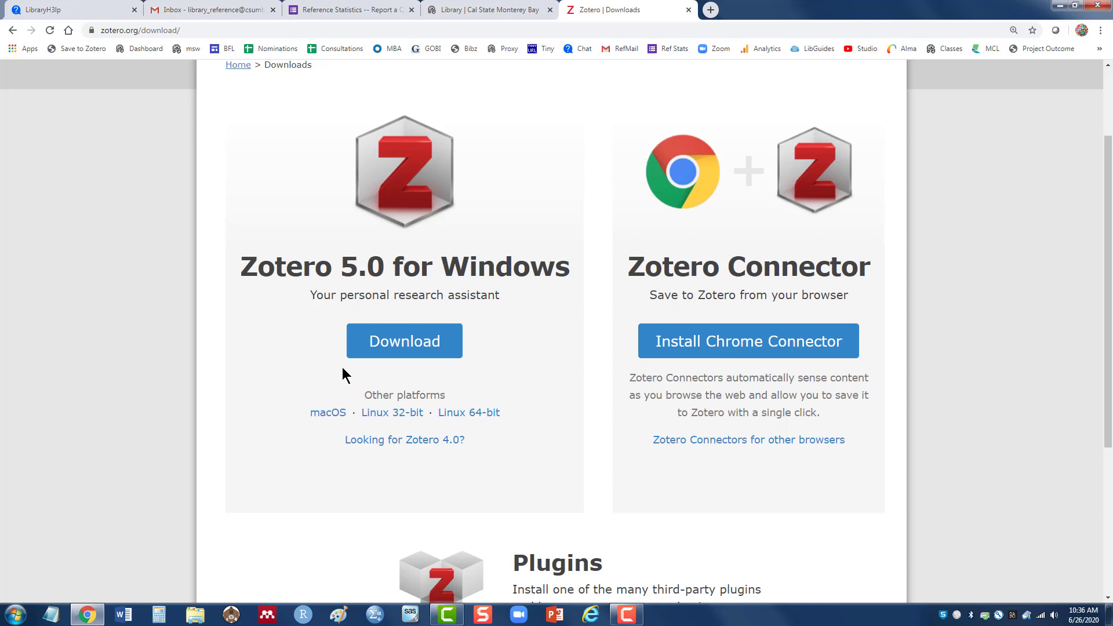
mouse_move(384, 368)
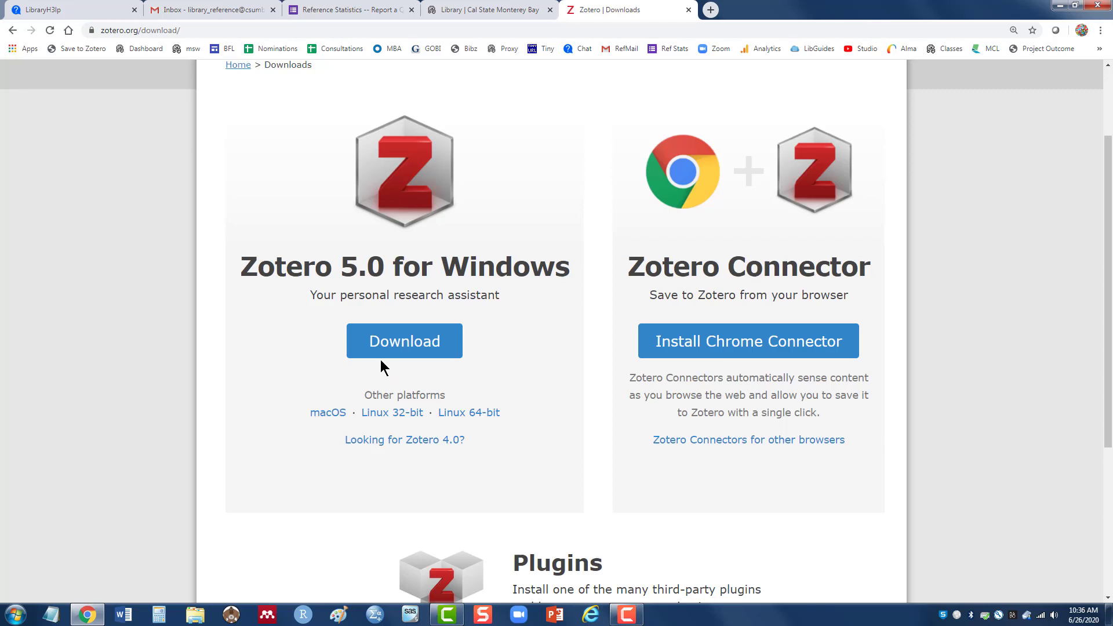
mouse_move(327, 413)
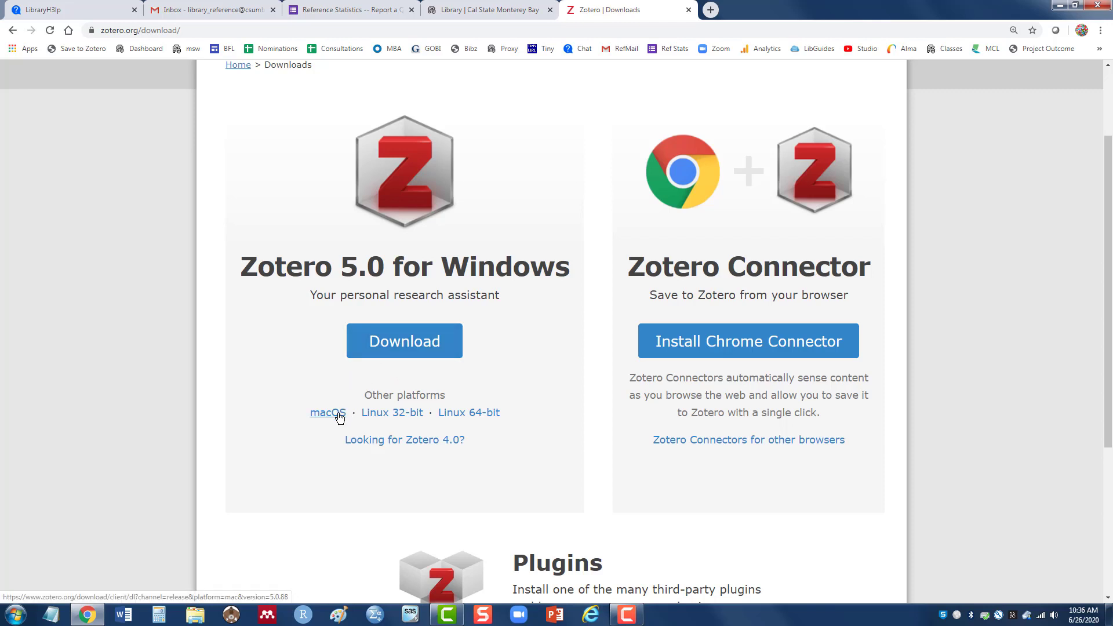
mouse_move(376, 416)
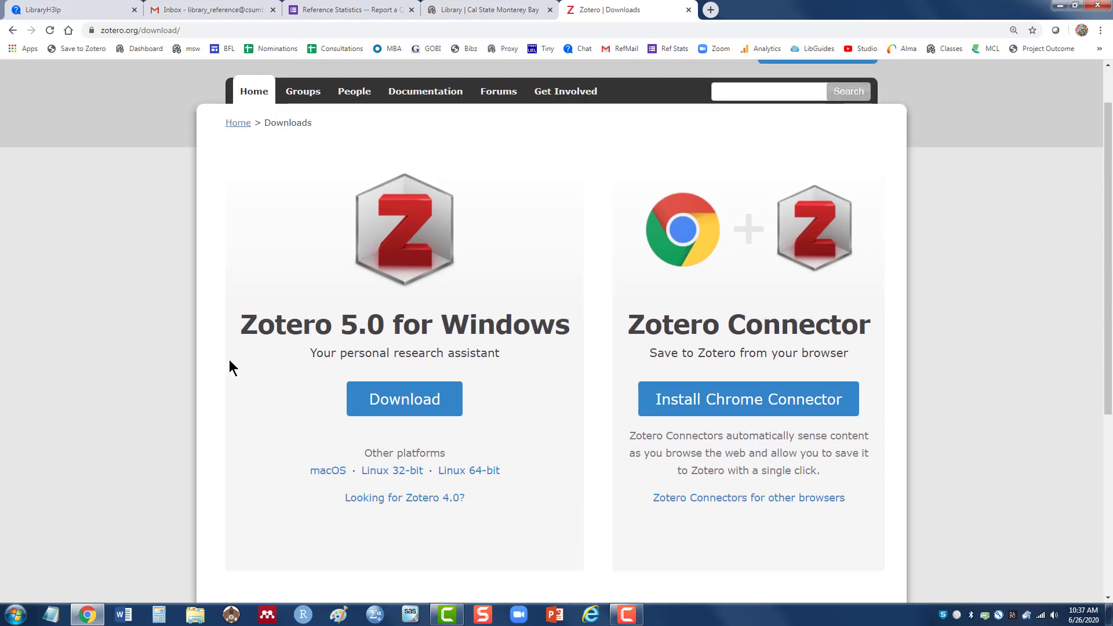
mouse_move(317, 328)
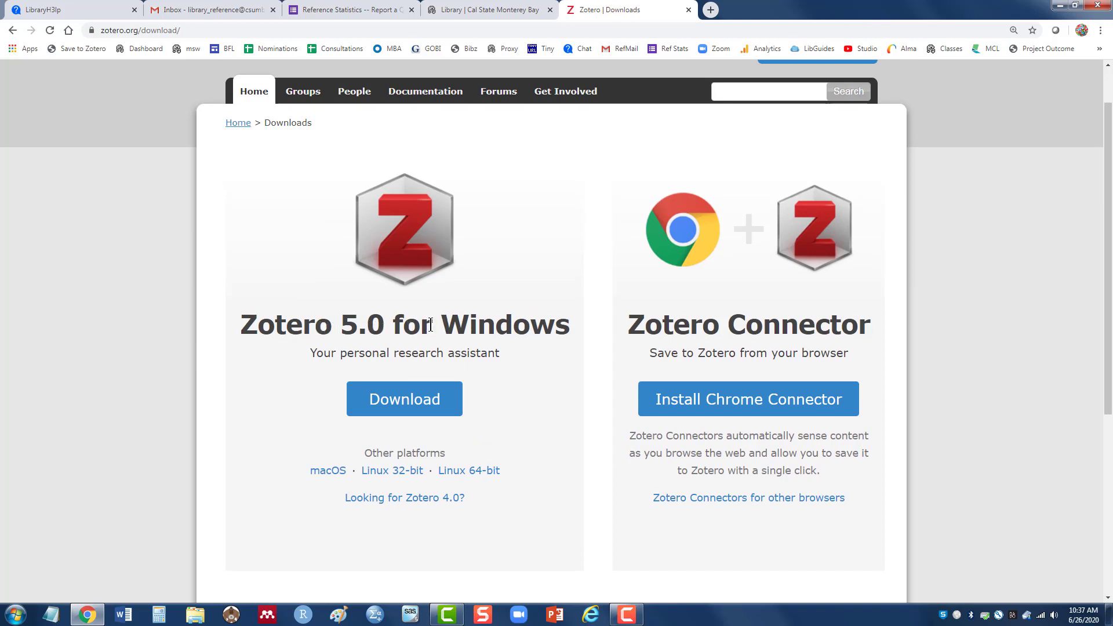
mouse_move(711, 337)
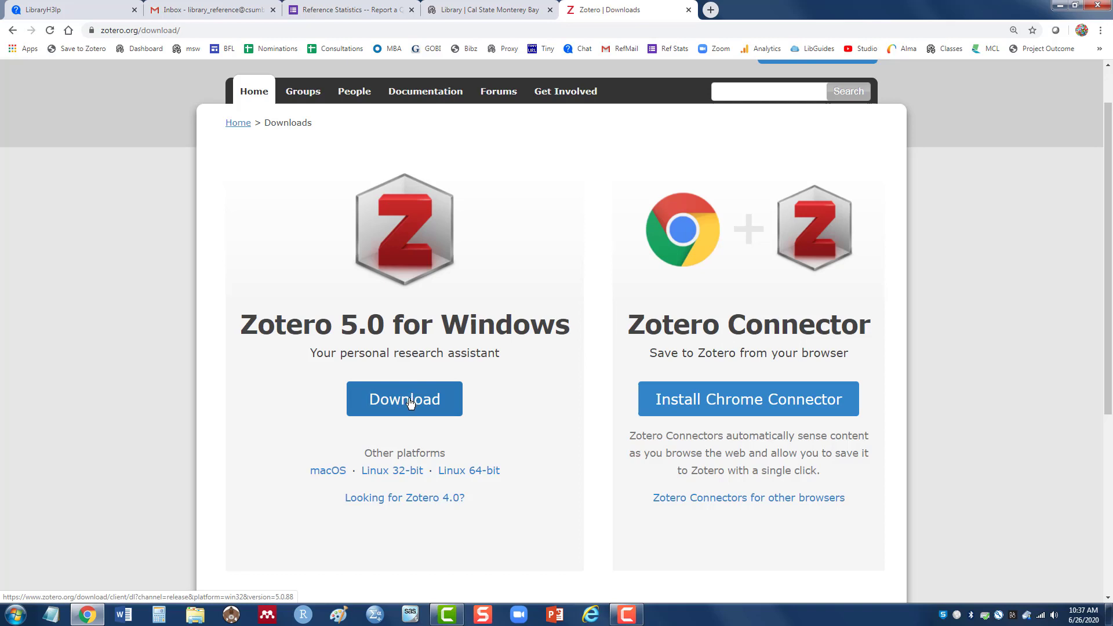
Step: Download the Zotero 5.0.88 Windows installer and show the connectors for other browsers
left_click(403, 397)
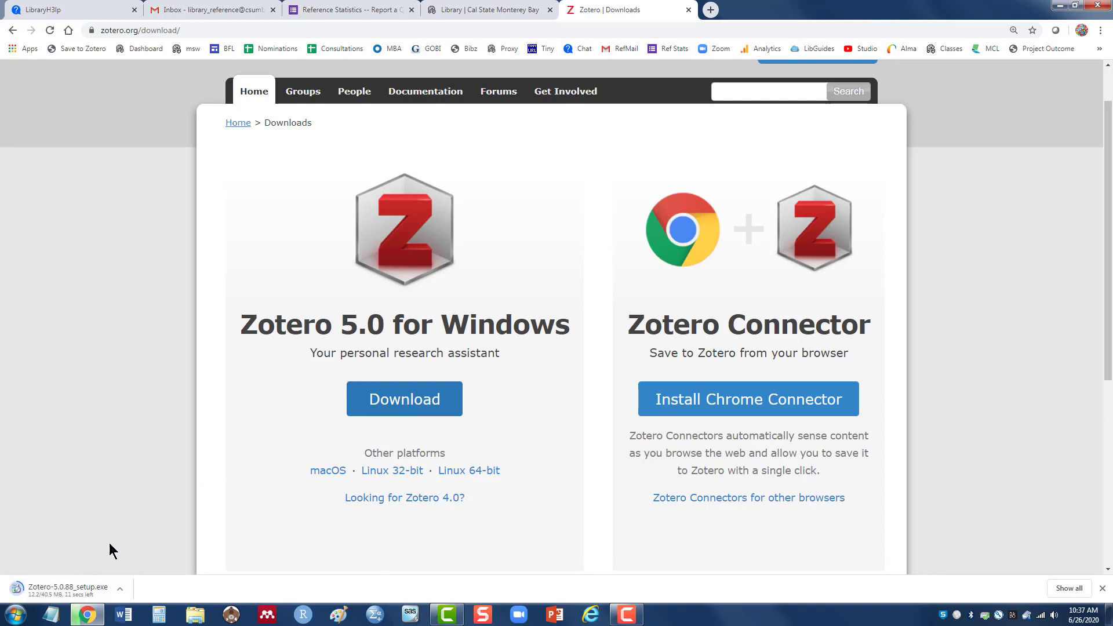
mouse_move(645, 372)
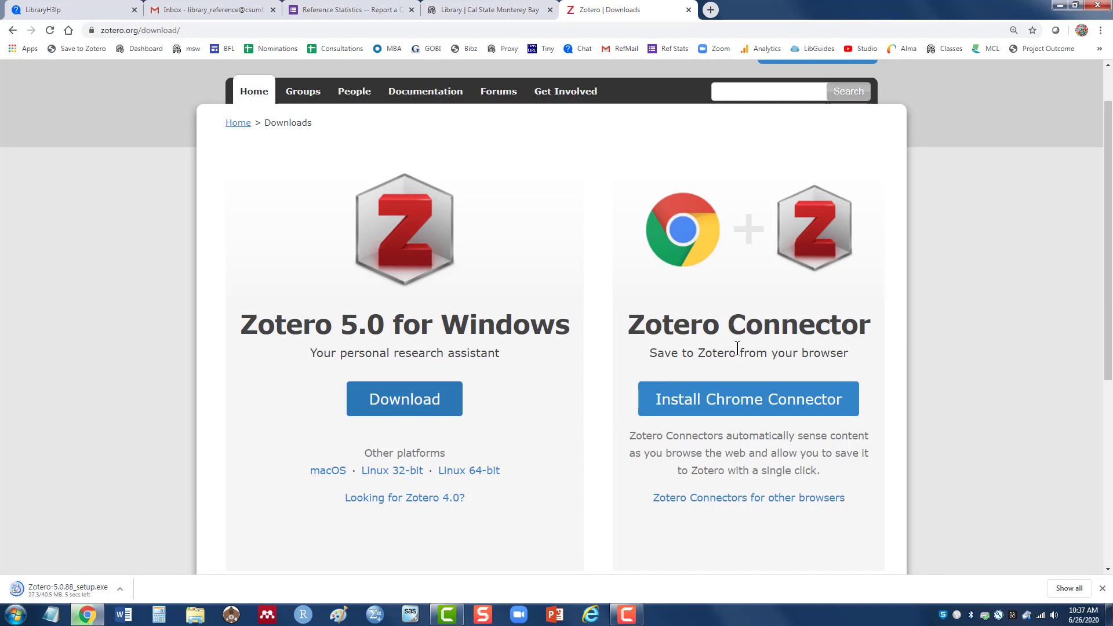
mouse_move(735, 399)
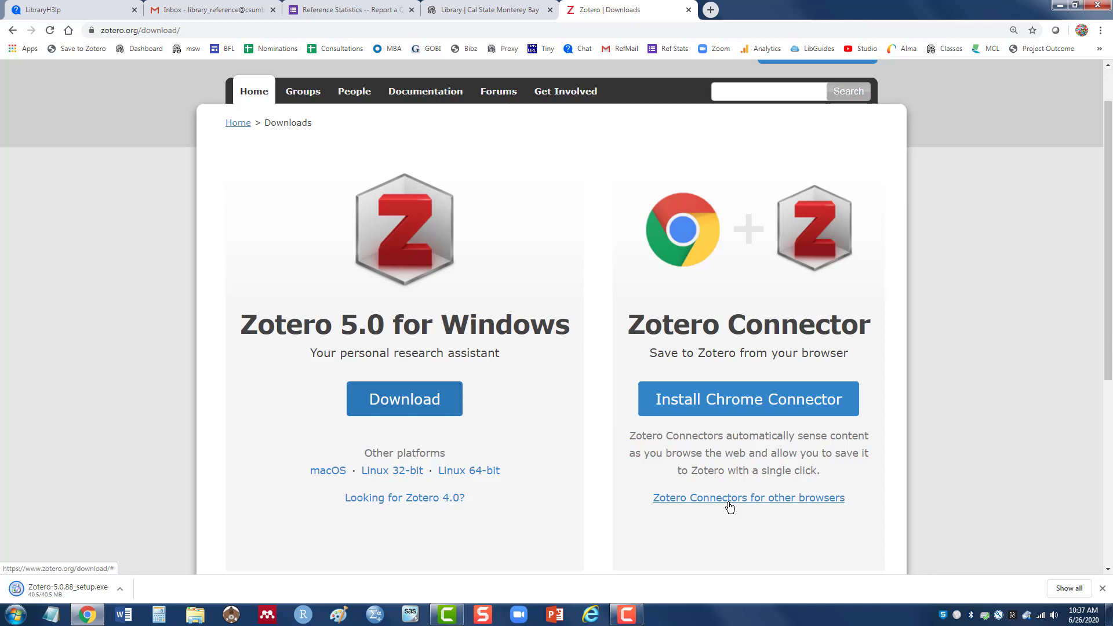
left_click(747, 497)
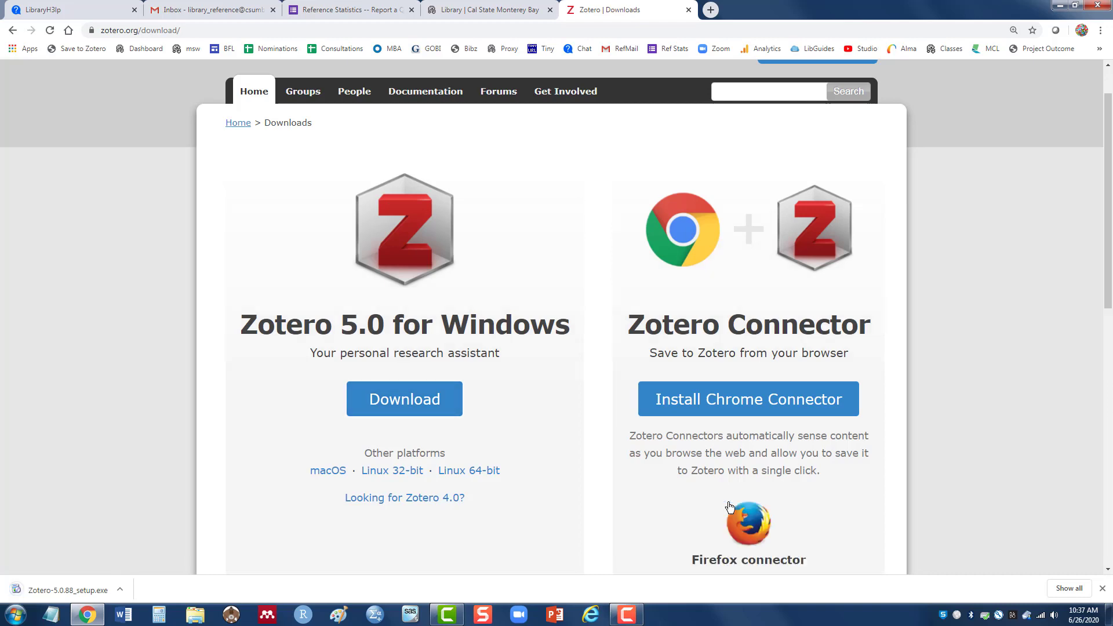
scroll("down", 3)
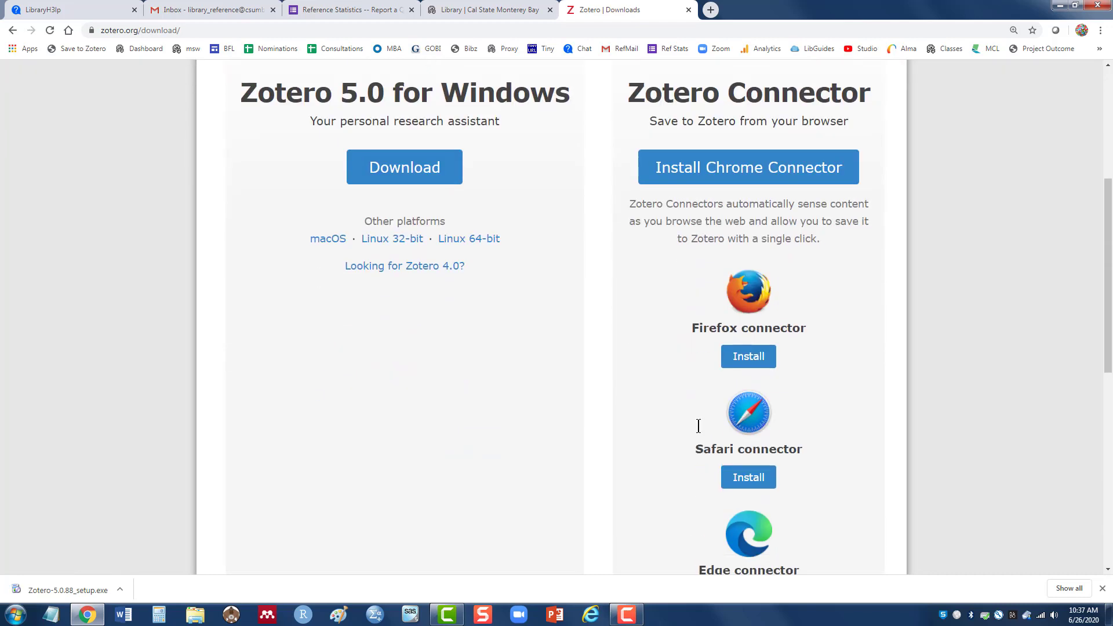
scroll("down", 3)
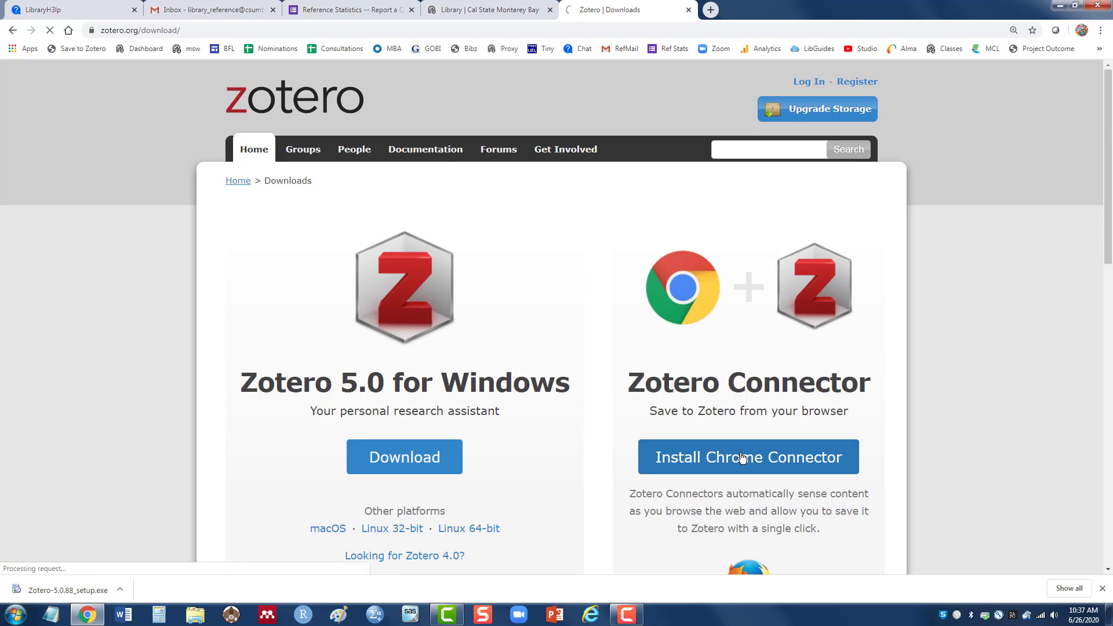
Step: Add the Zotero Connector extension to Chrome from the Chrome Web Store and dismiss the notice
left_click(748, 457)
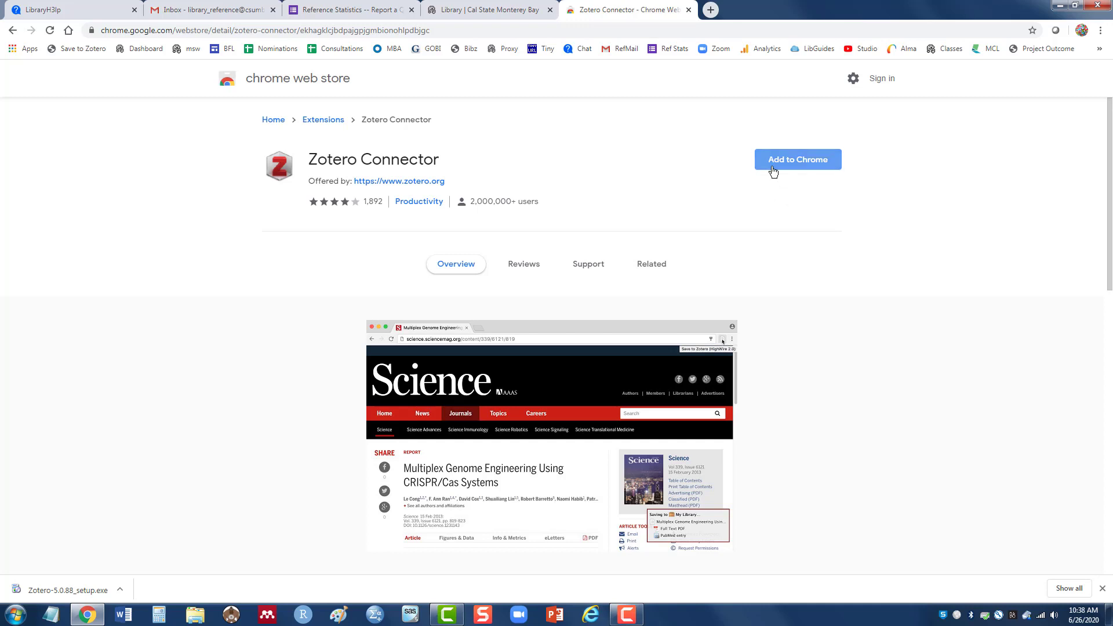
left_click(797, 159)
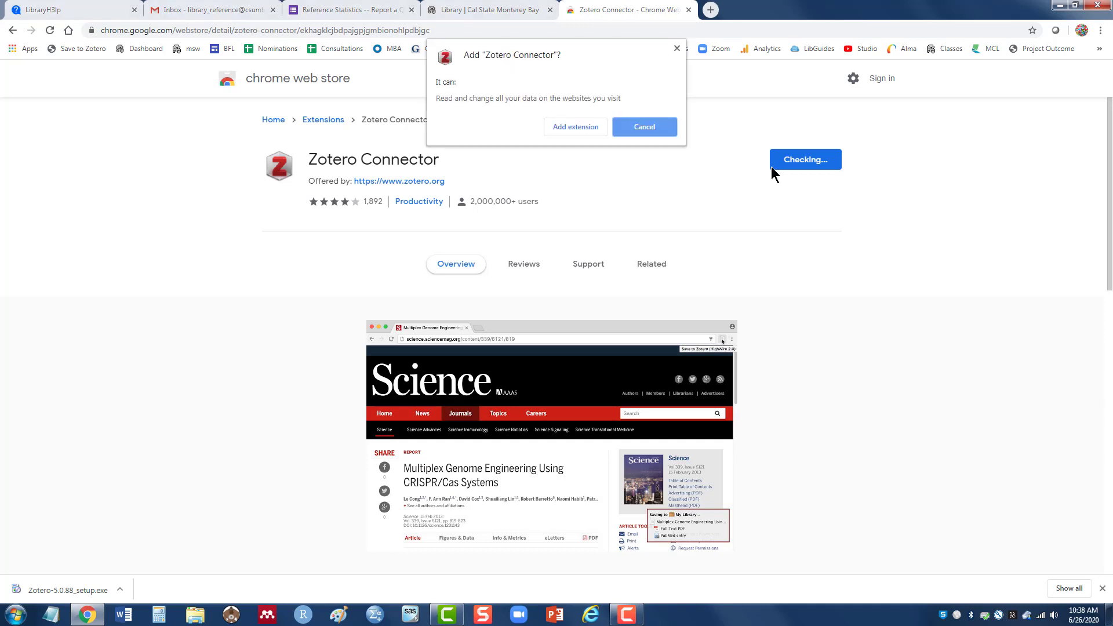
mouse_move(560, 137)
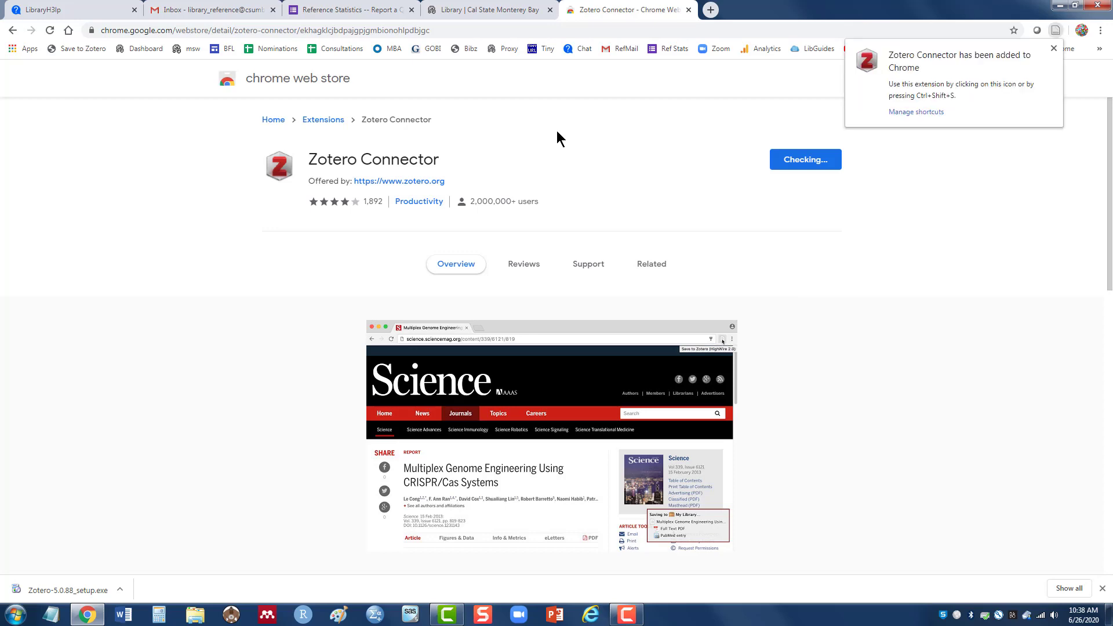
left_click(650, 264)
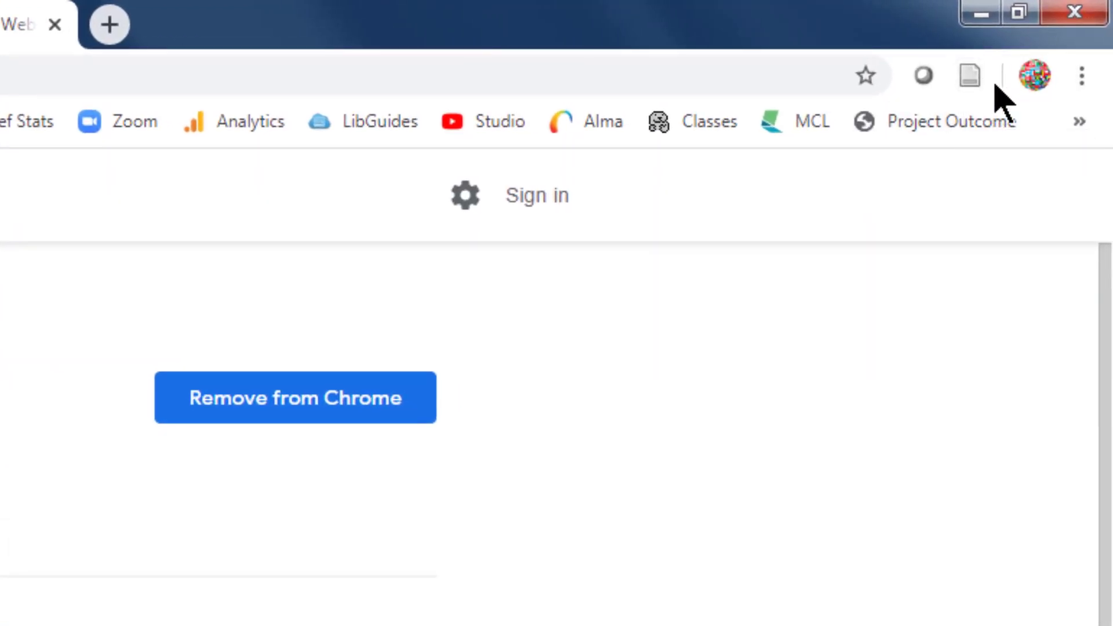
mouse_move(967, 76)
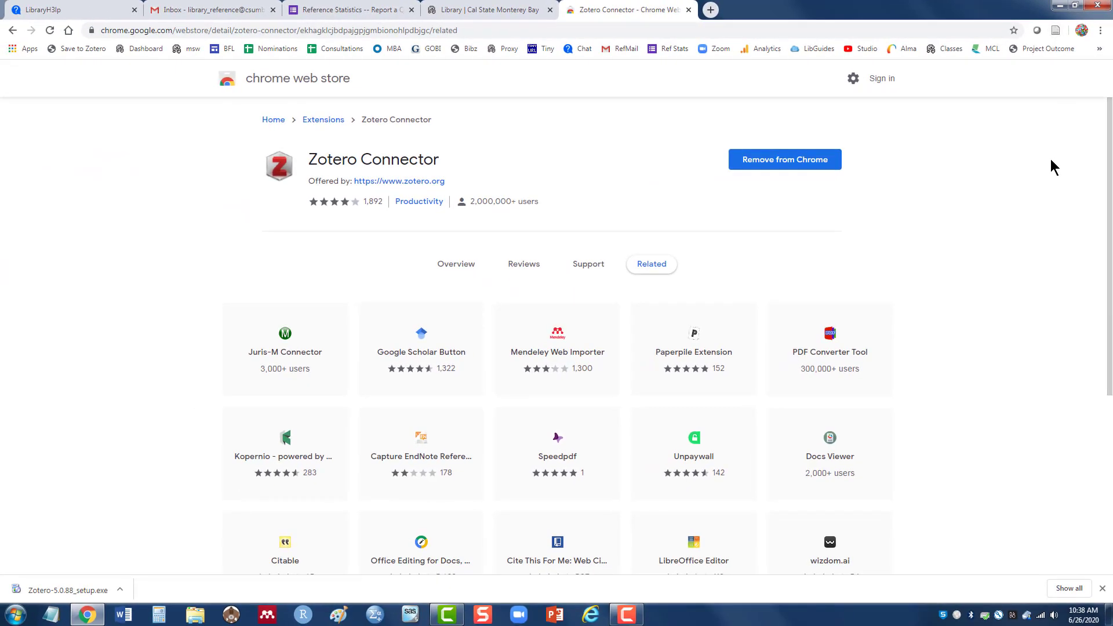
mouse_move(12, 320)
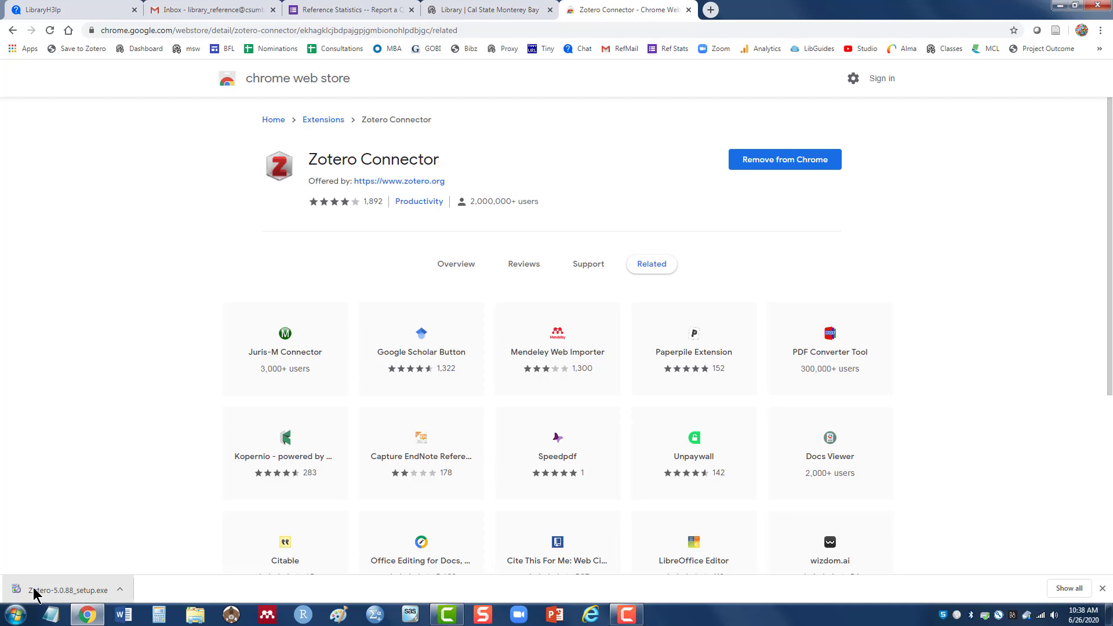
Step: Run the downloaded Zotero-5.0.88_setup.exe past the security warning to start the Setup wizard
left_click(65, 590)
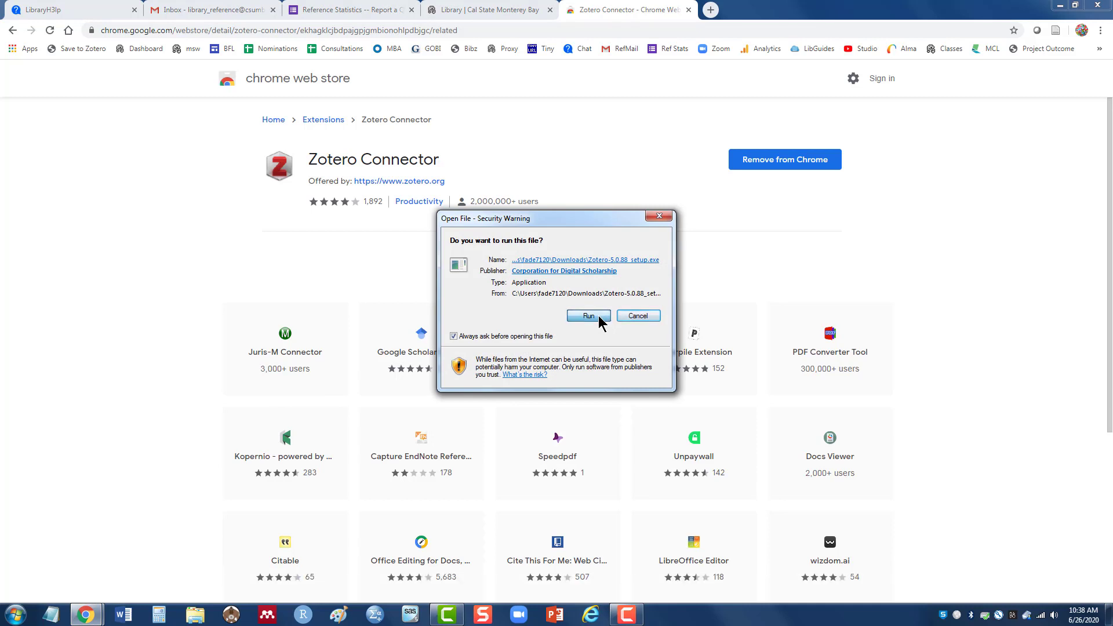
left_click(588, 316)
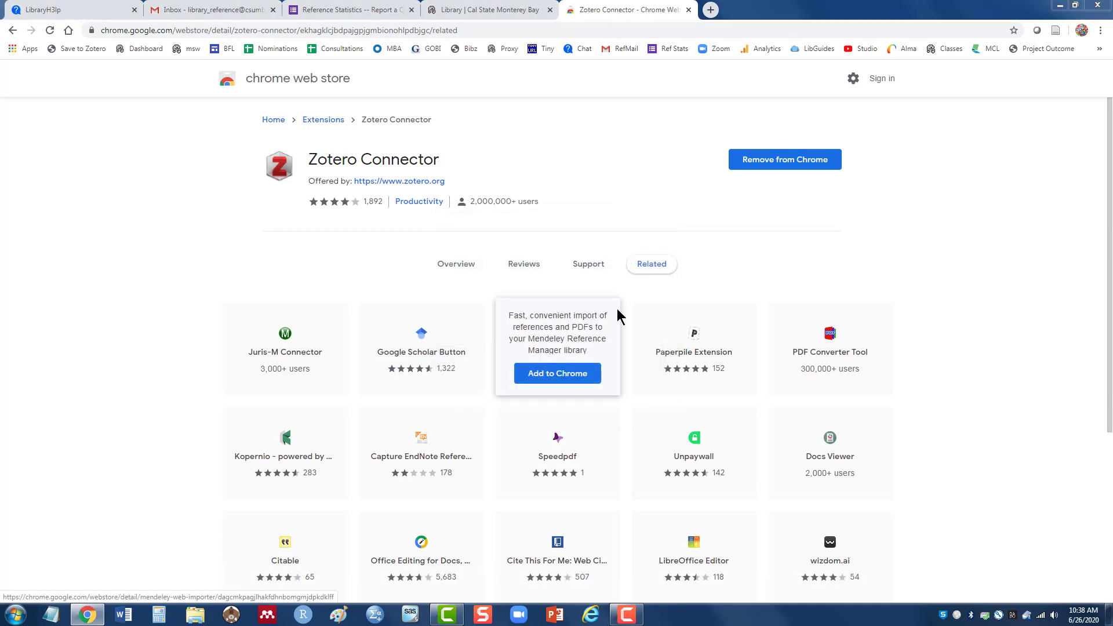
left_click(558, 372)
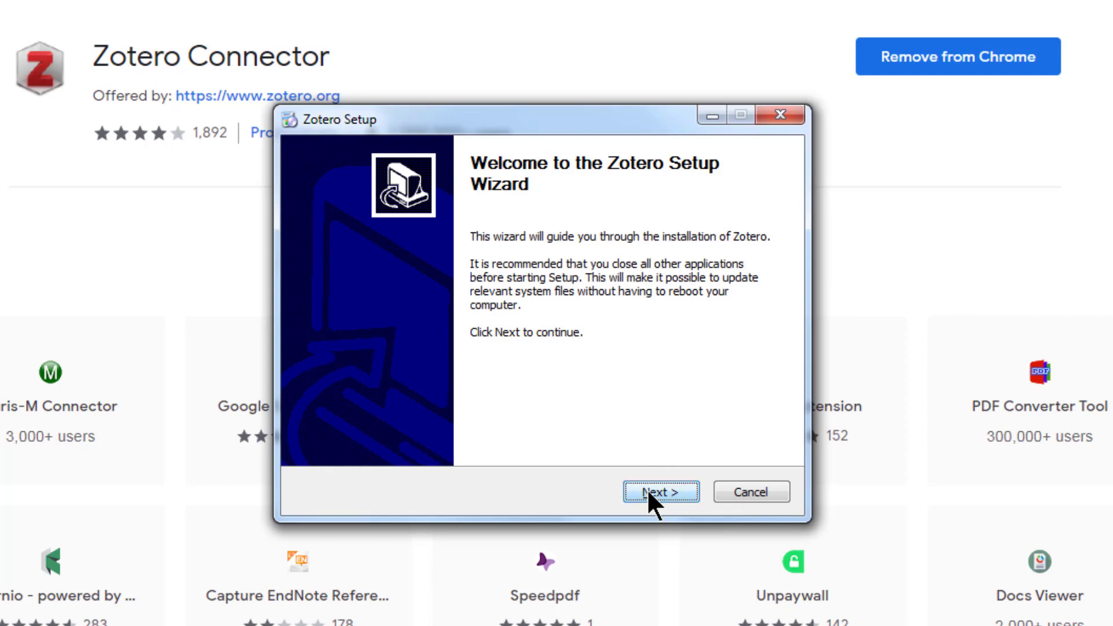
Step: Install Zotero with the Standard setup type and finish with Zotero set to launch
left_click(659, 491)
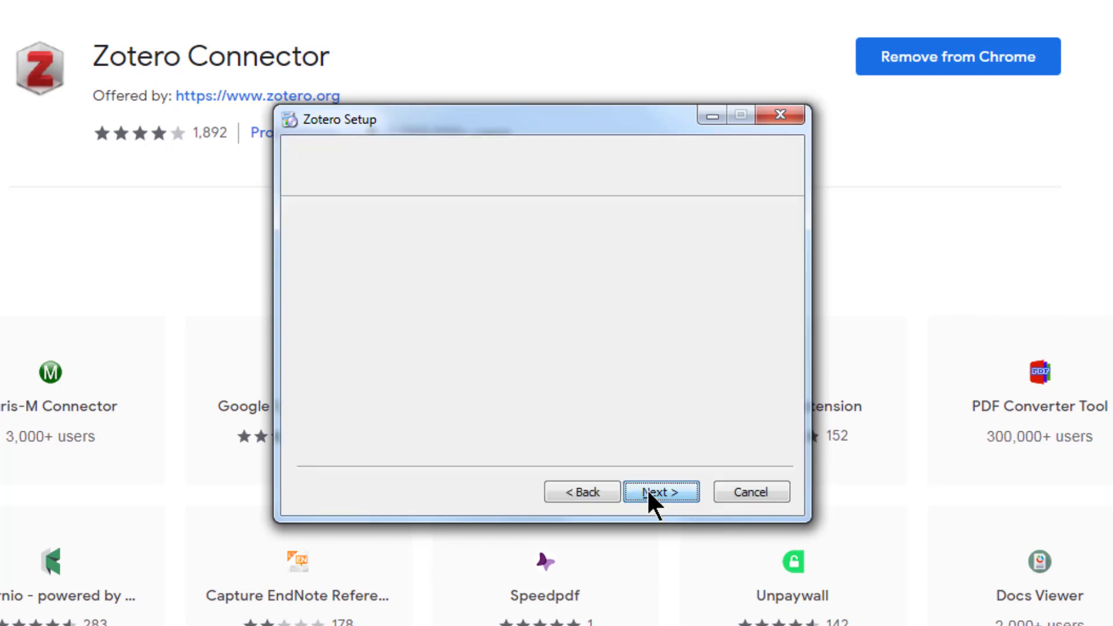
left_click(661, 491)
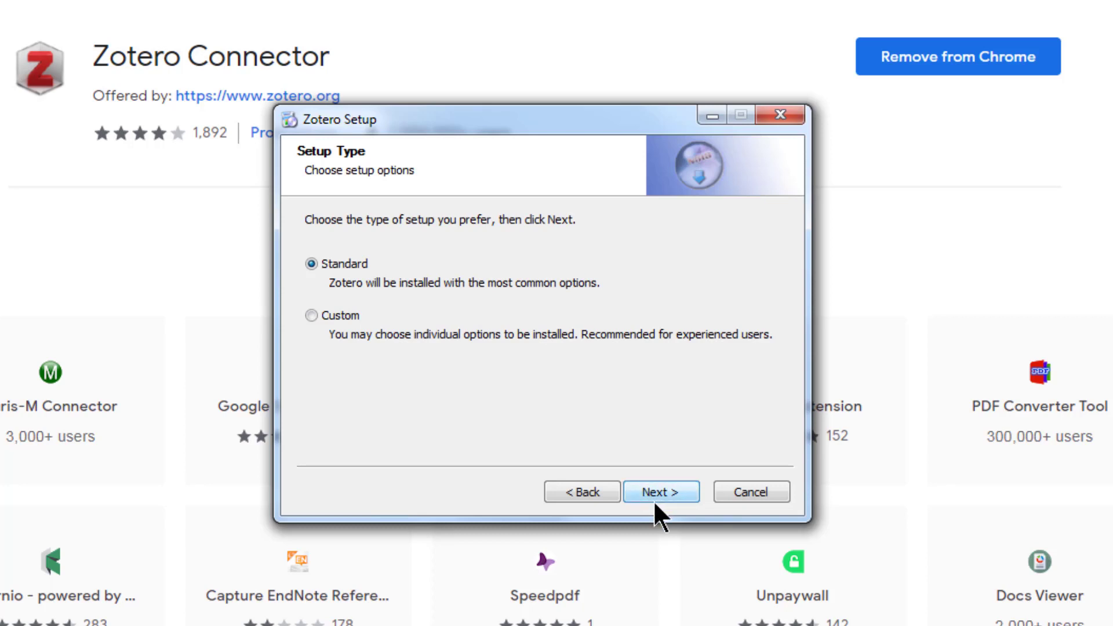
left_click(659, 490)
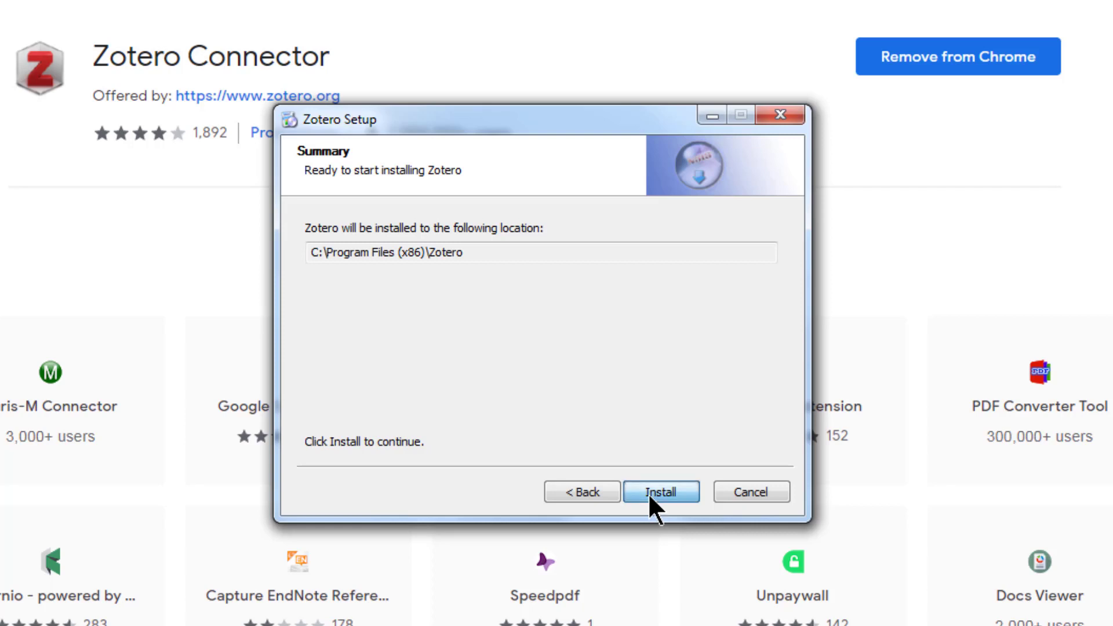
left_click(659, 491)
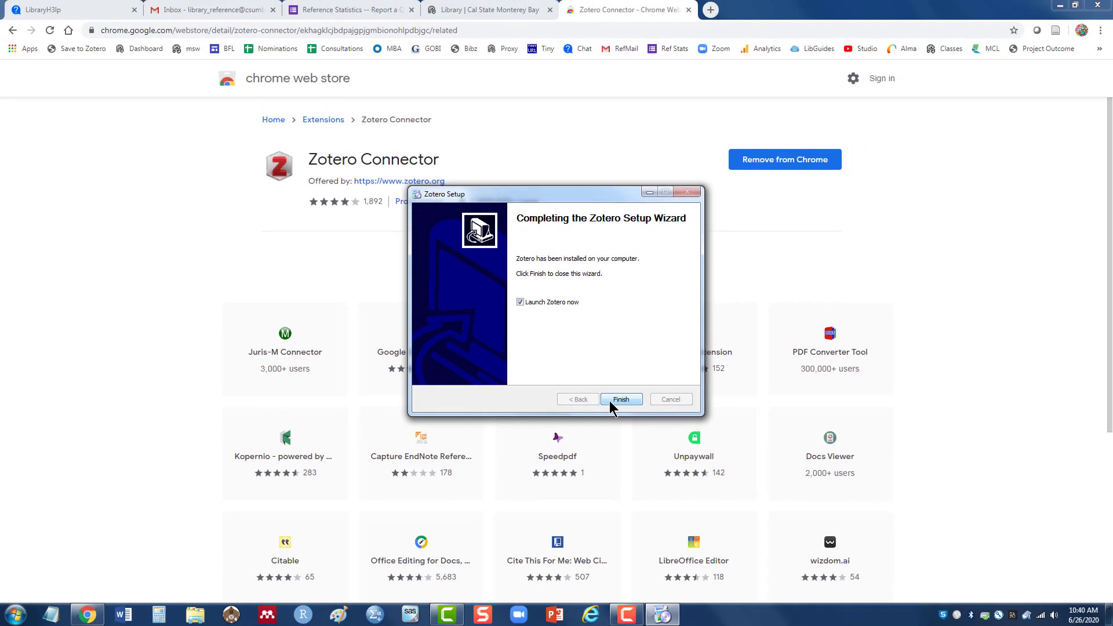
left_click(620, 399)
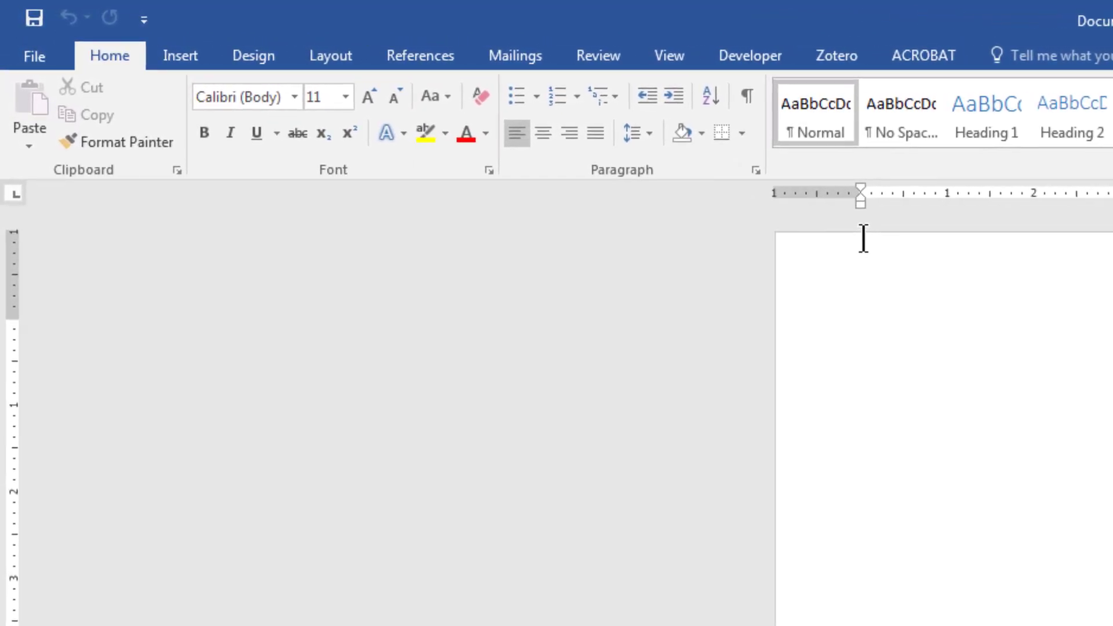
Step: Show the Zotero citation tools in the blank Word document's ribbon
left_click(836, 55)
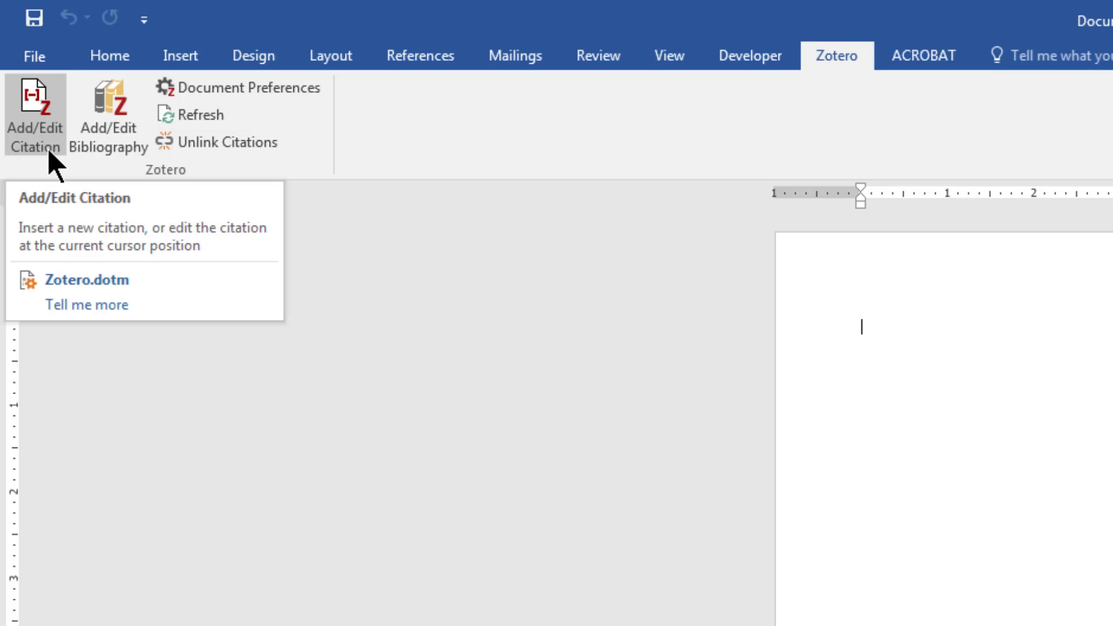
mouse_move(107, 114)
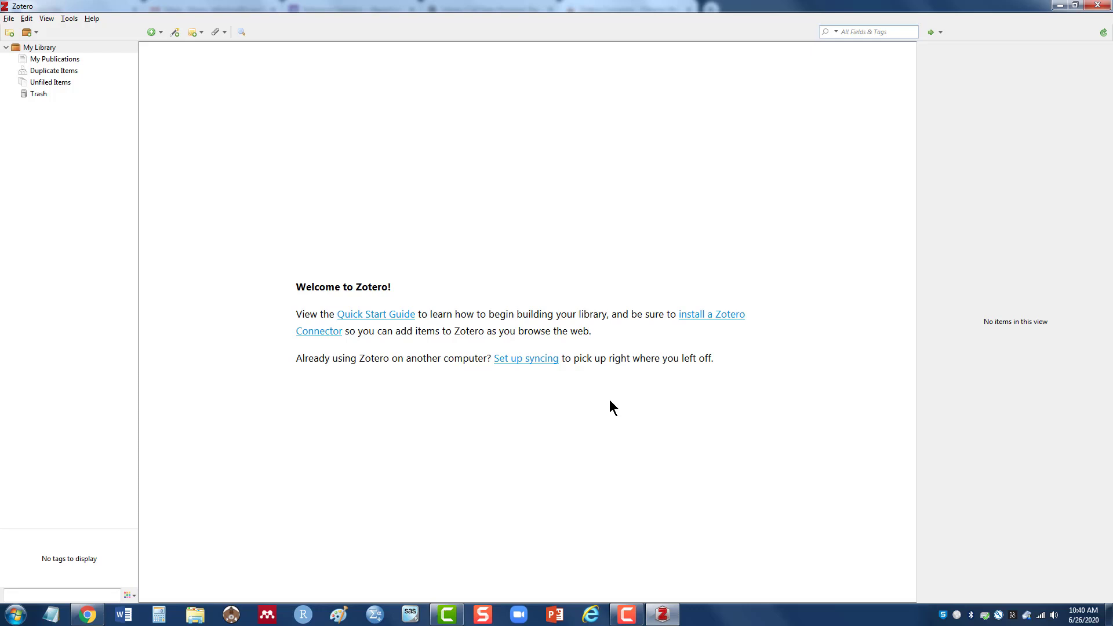
Step: Switch to Chrome showing the zotero.org homepage
left_click(866, 31)
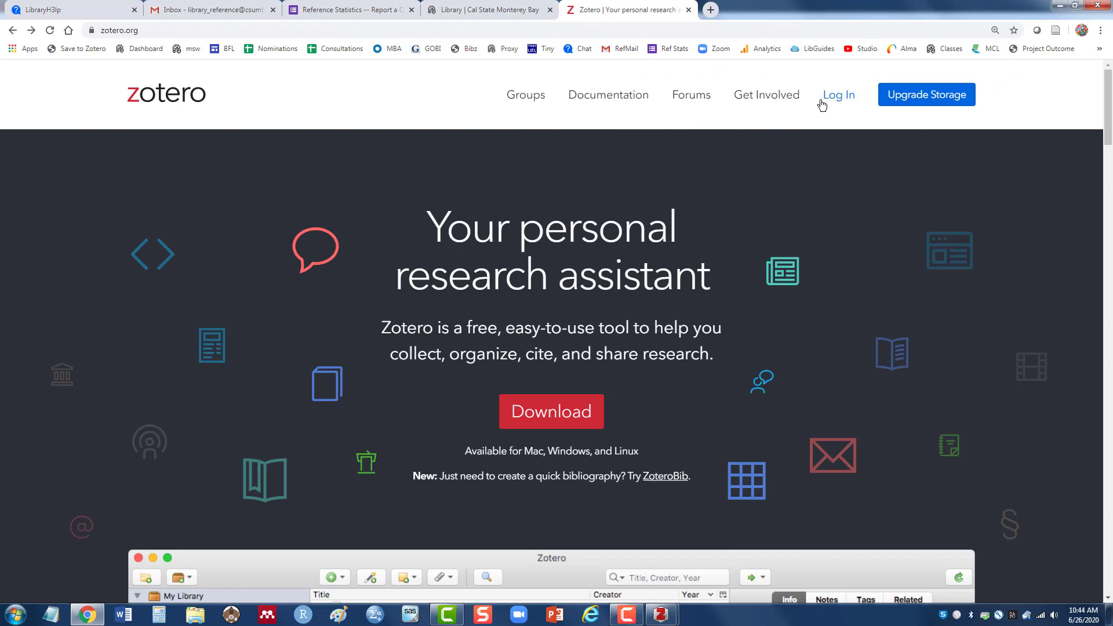
mouse_move(837, 94)
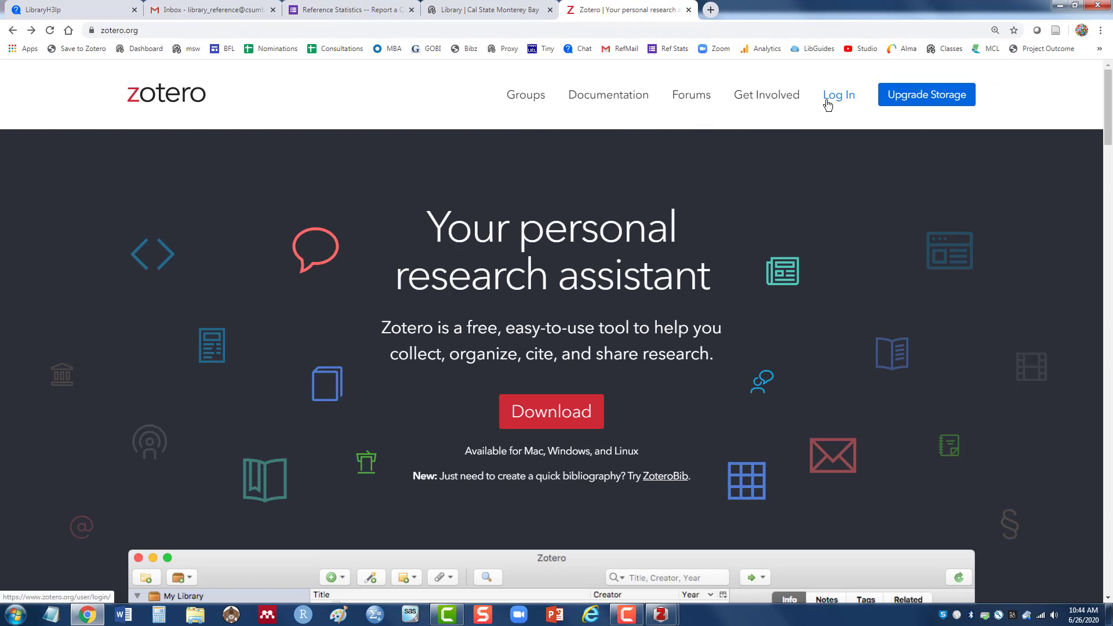
Step: From Log In, bring up the free Zotero account registration form
left_click(837, 94)
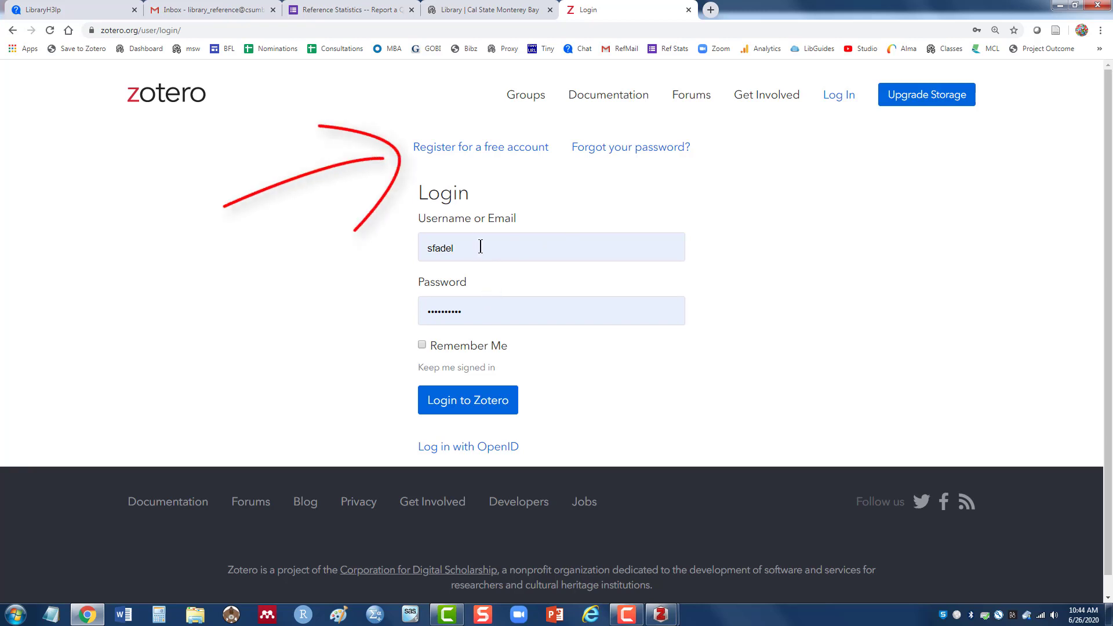
mouse_move(465, 149)
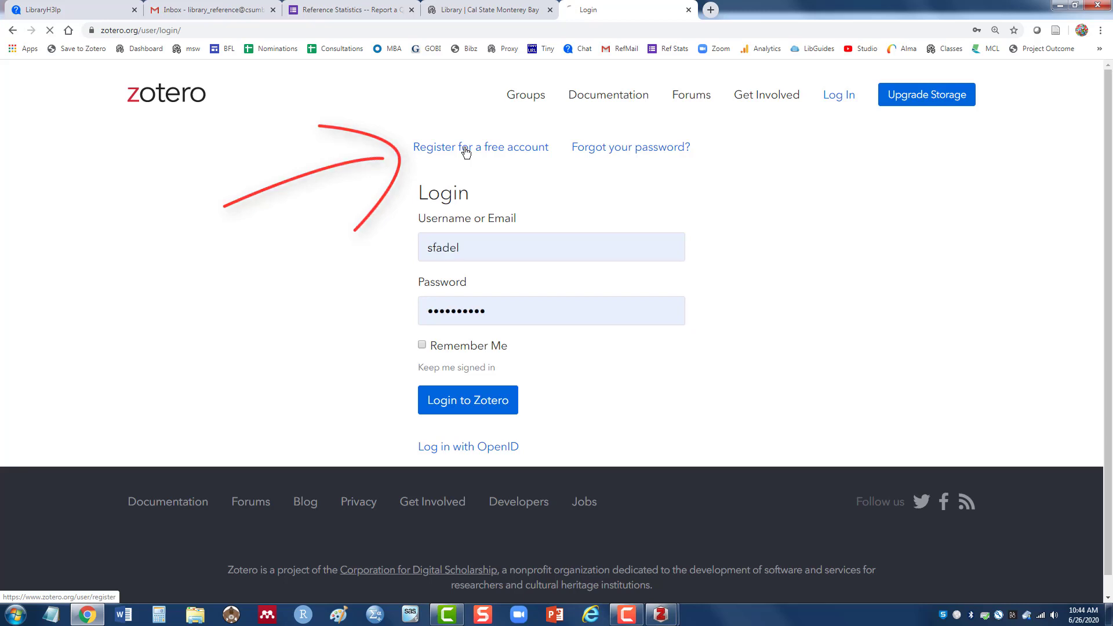
left_click(480, 147)
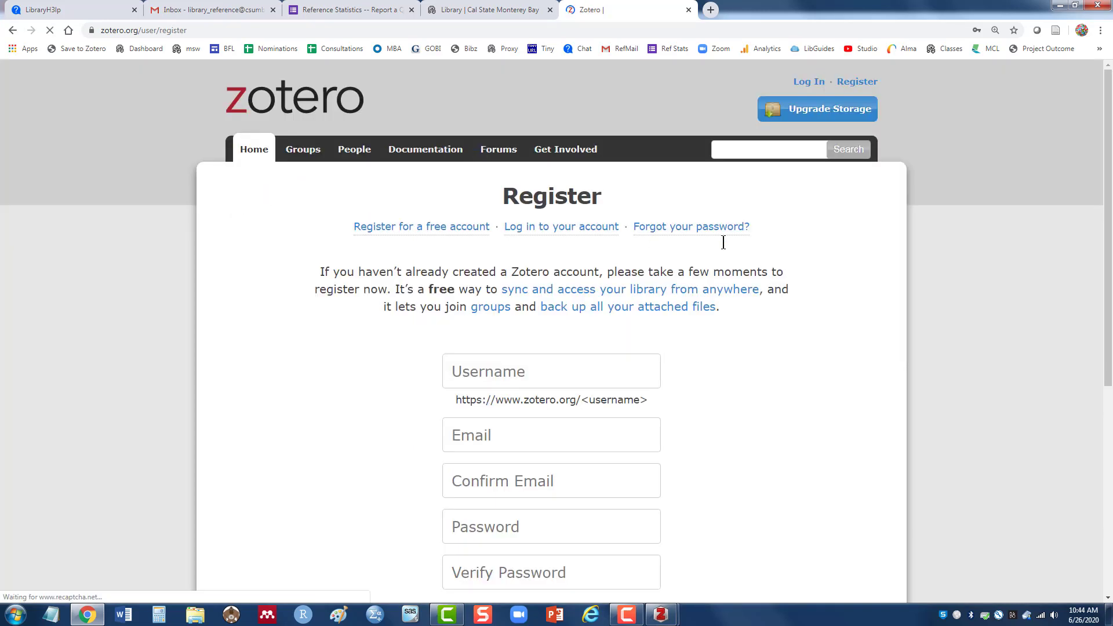
scroll("down", 3)
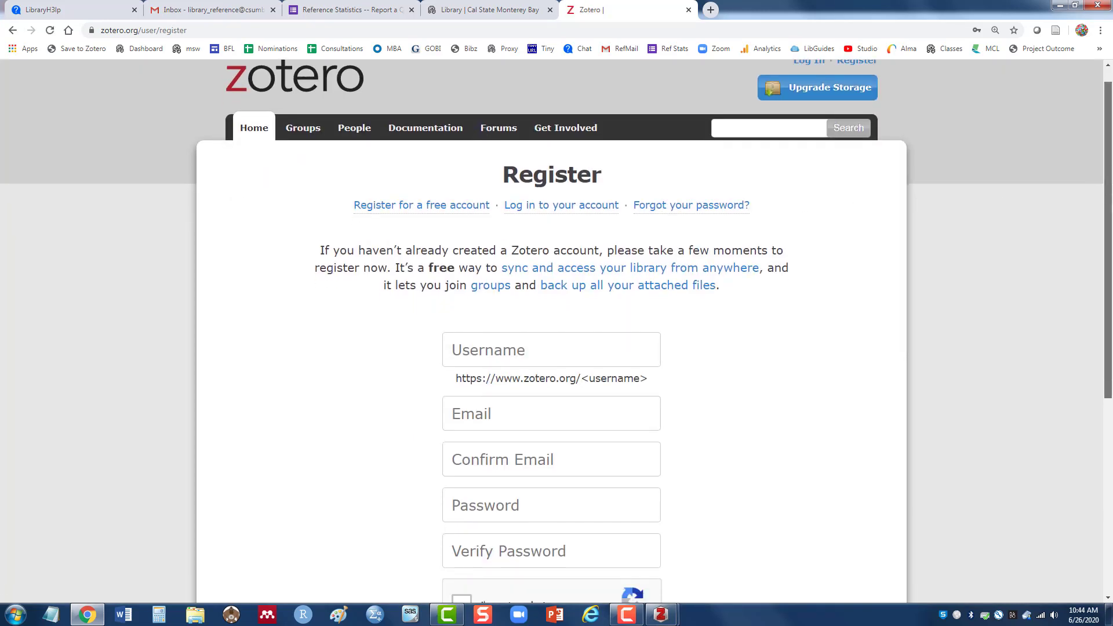
scroll("down", 3)
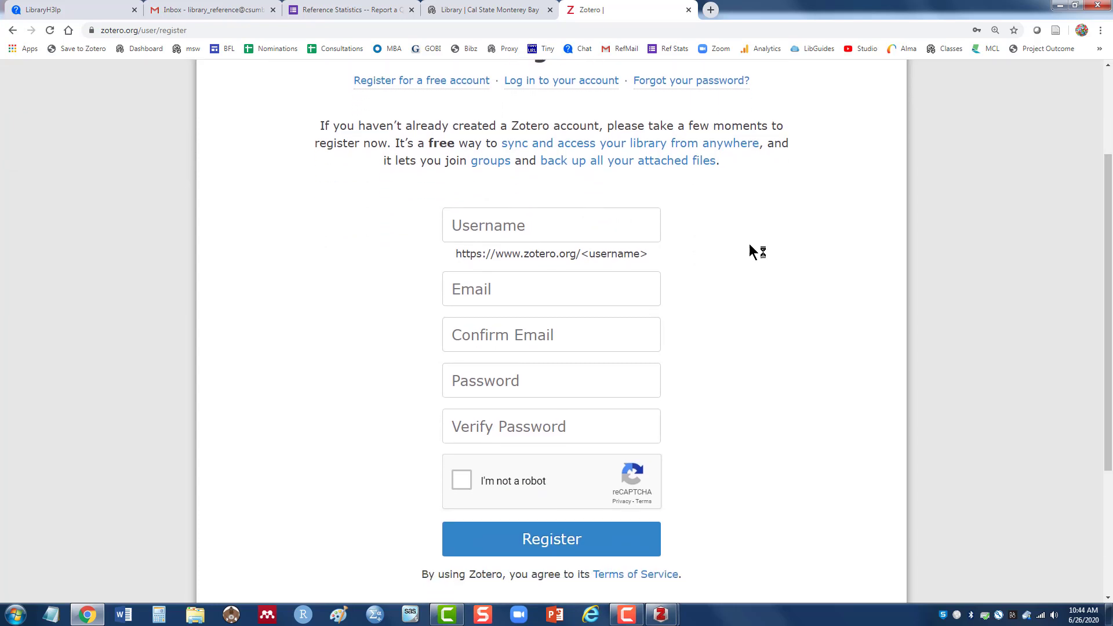
mouse_move(672, 245)
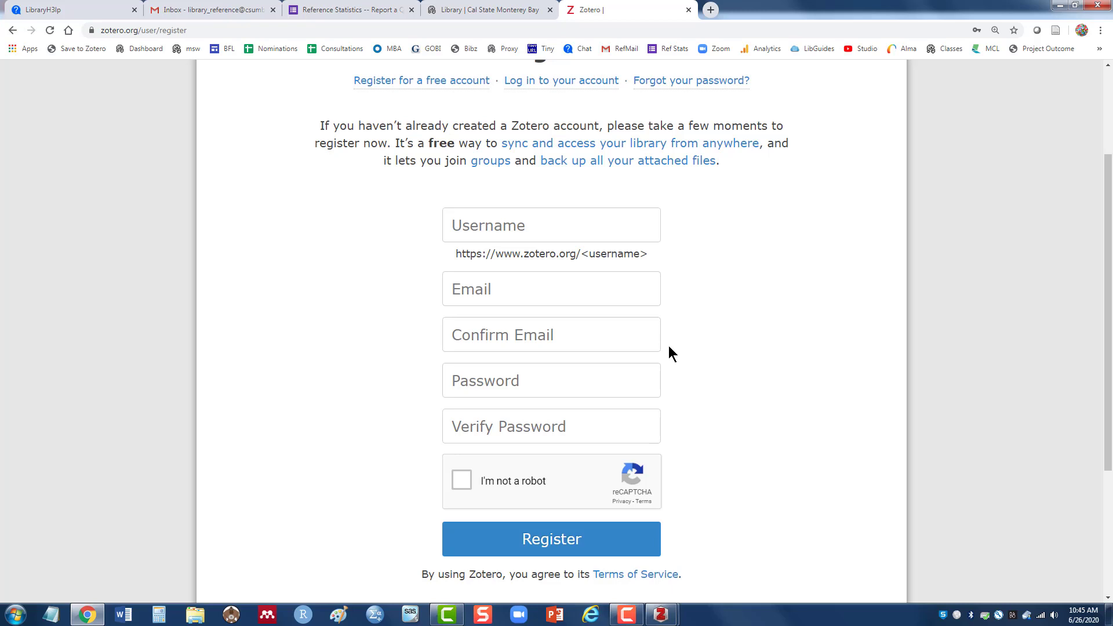
mouse_move(382, 446)
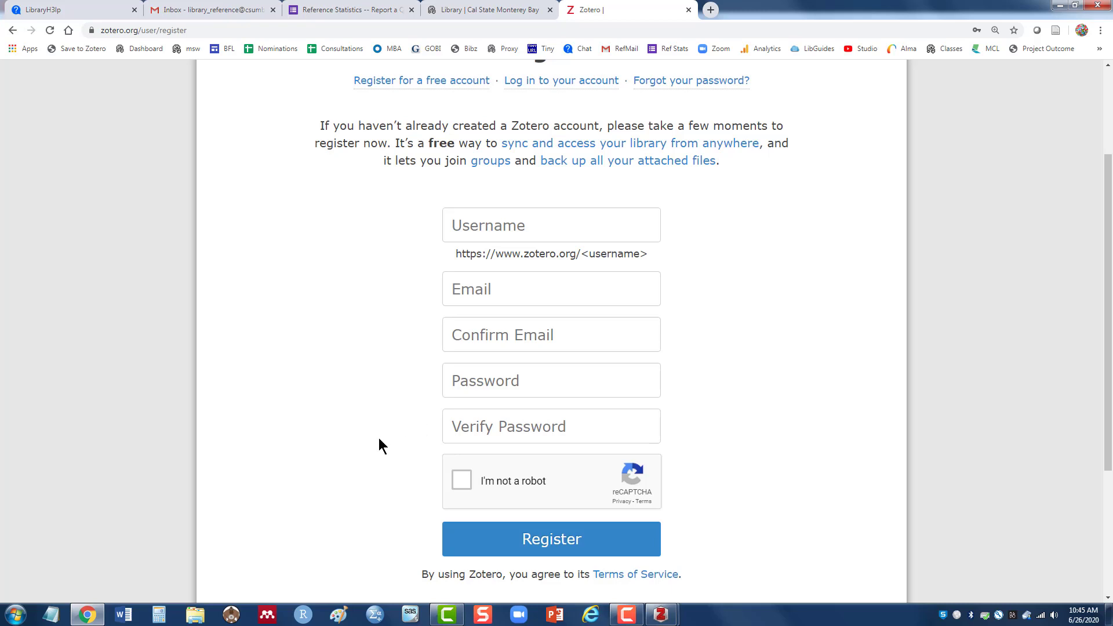
Step: Return to the Zotero desktop library and show the Edit menu containing Preferences
left_click(301, 615)
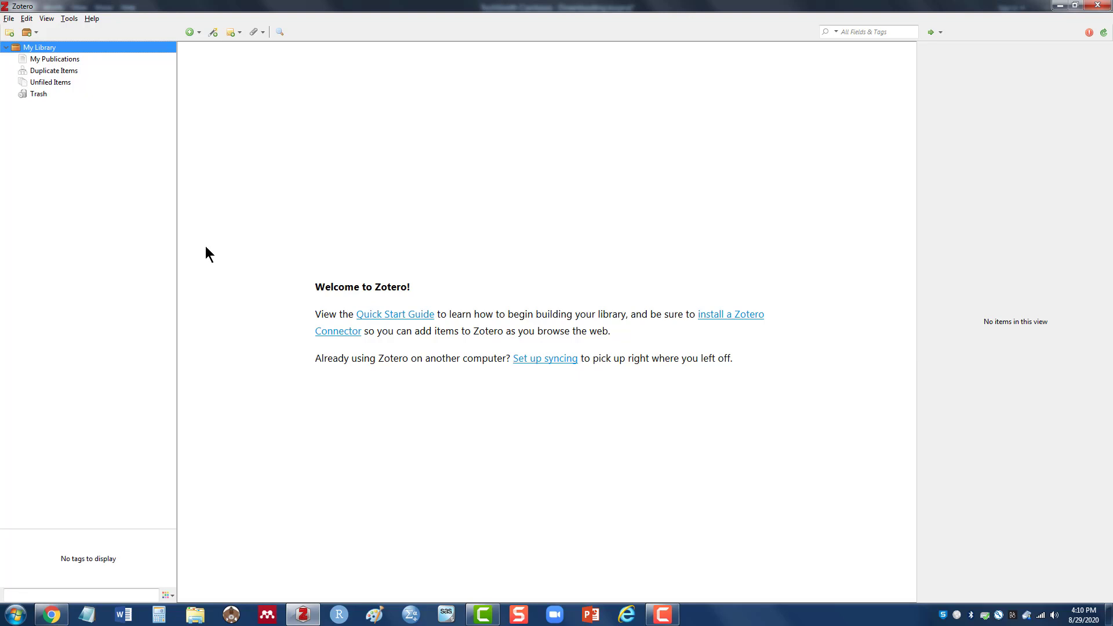
mouse_move(185, 236)
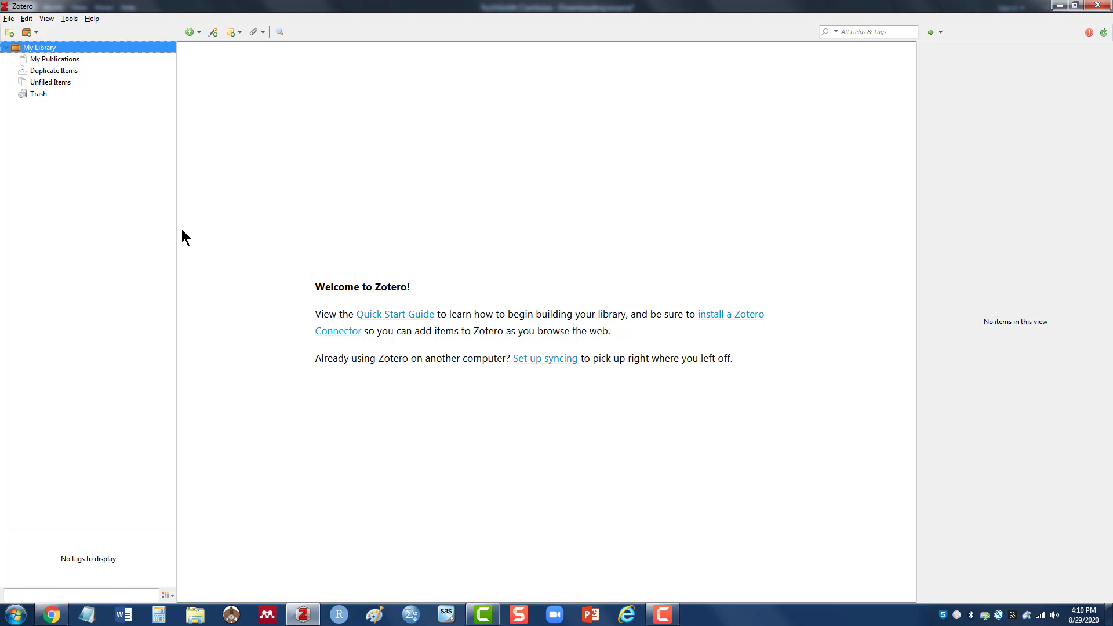
mouse_move(129, 202)
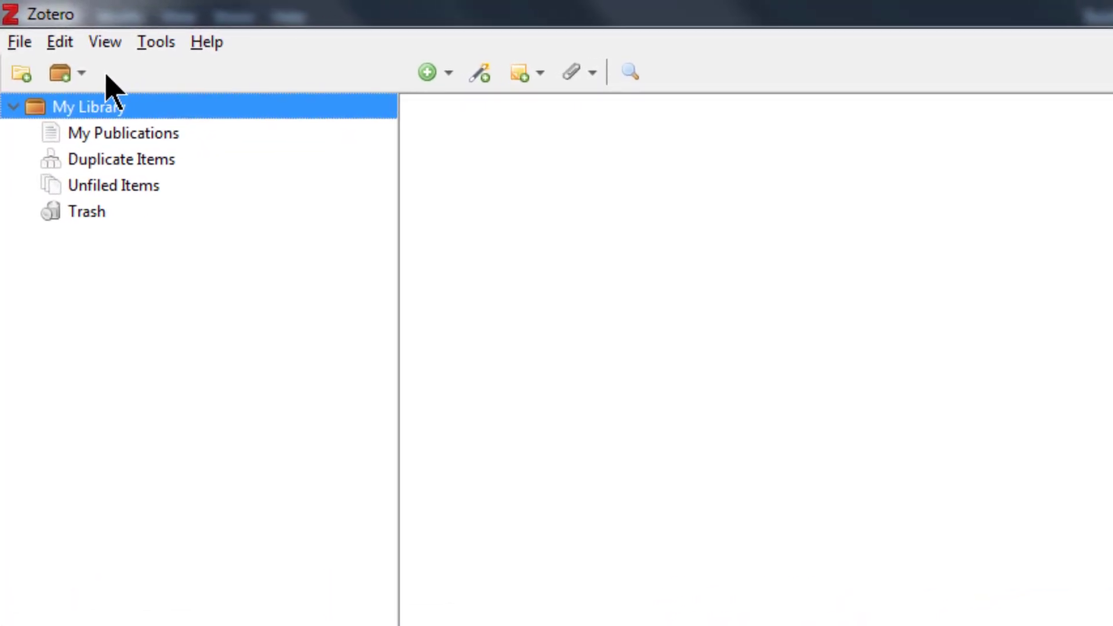
left_click(59, 41)
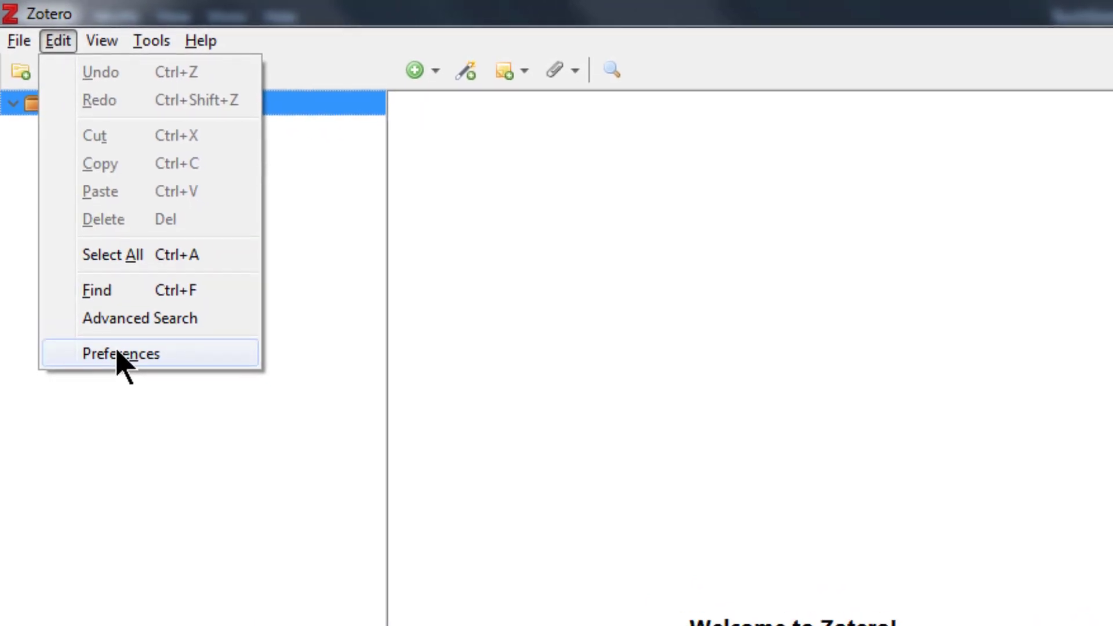
left_click(121, 353)
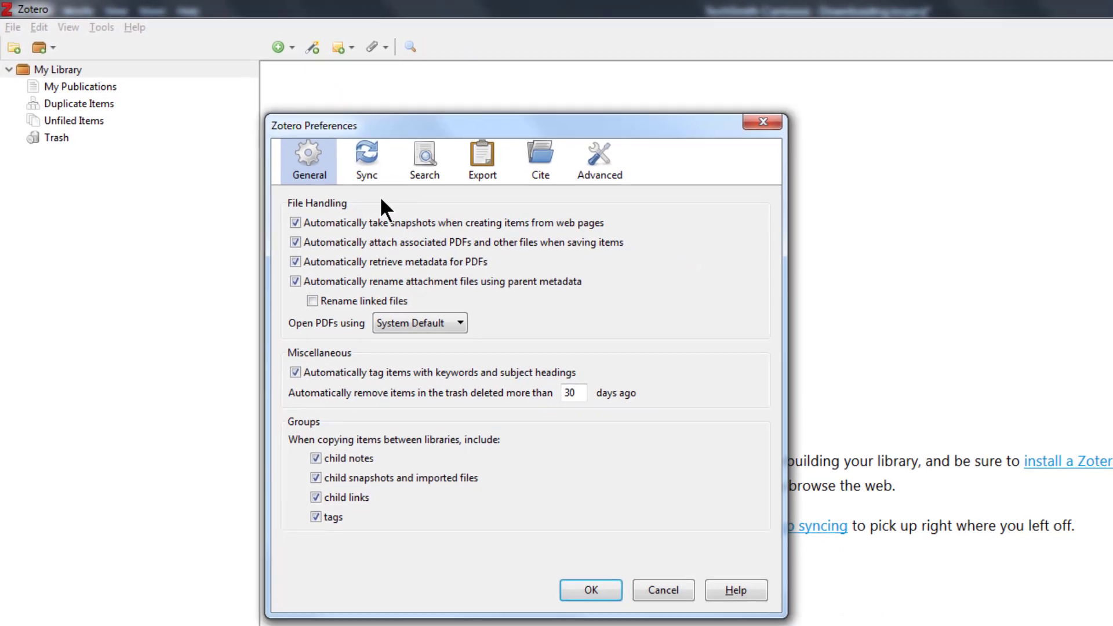
left_click(367, 158)
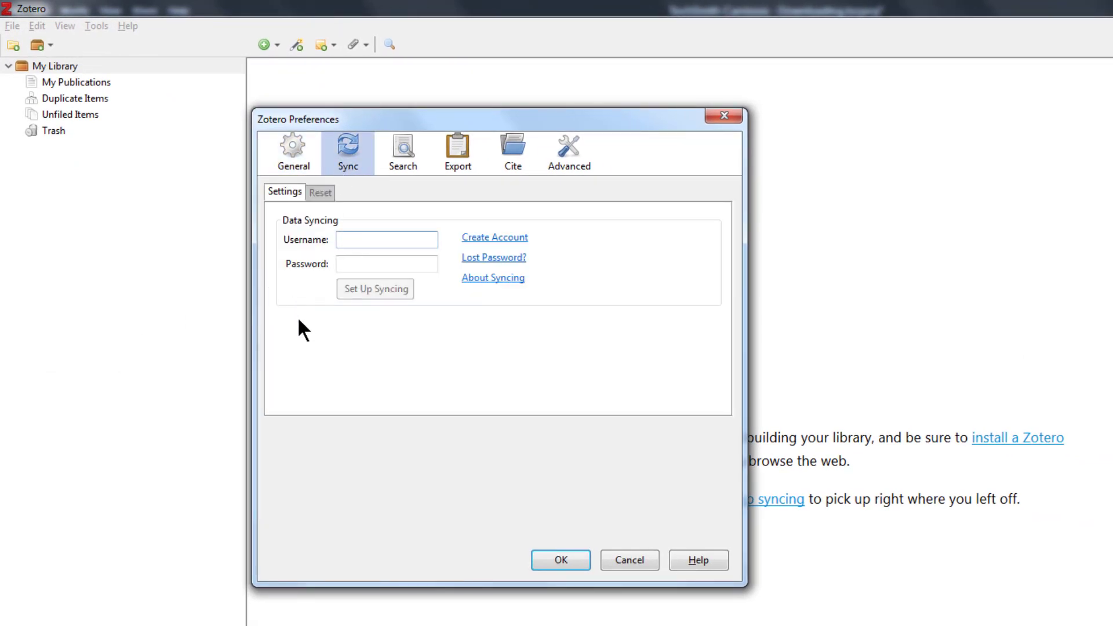
type("s")
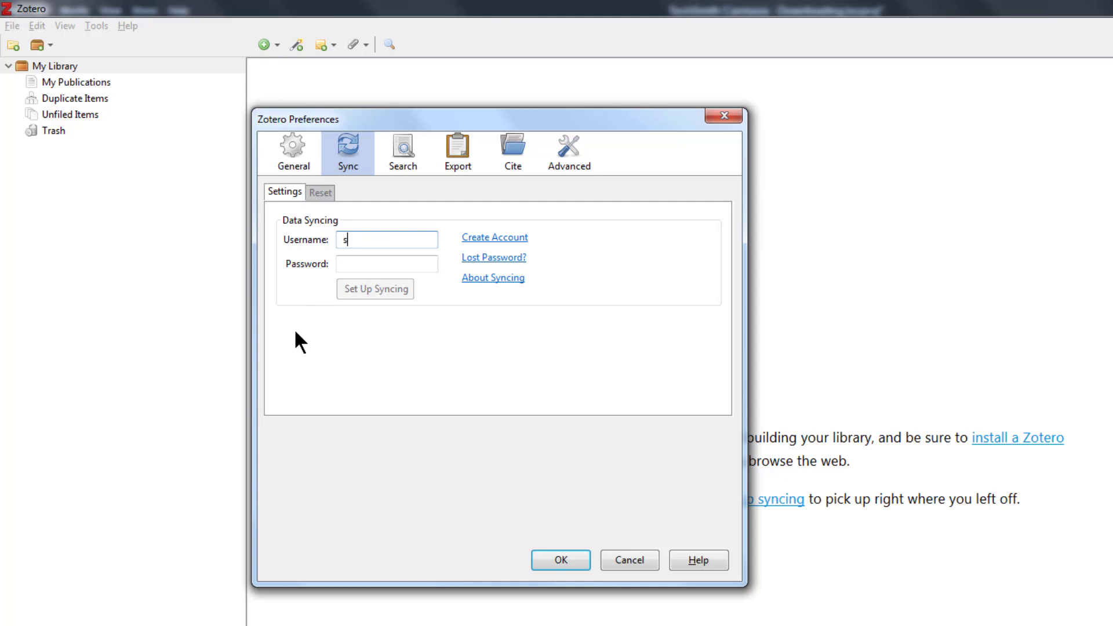
type("fadel")
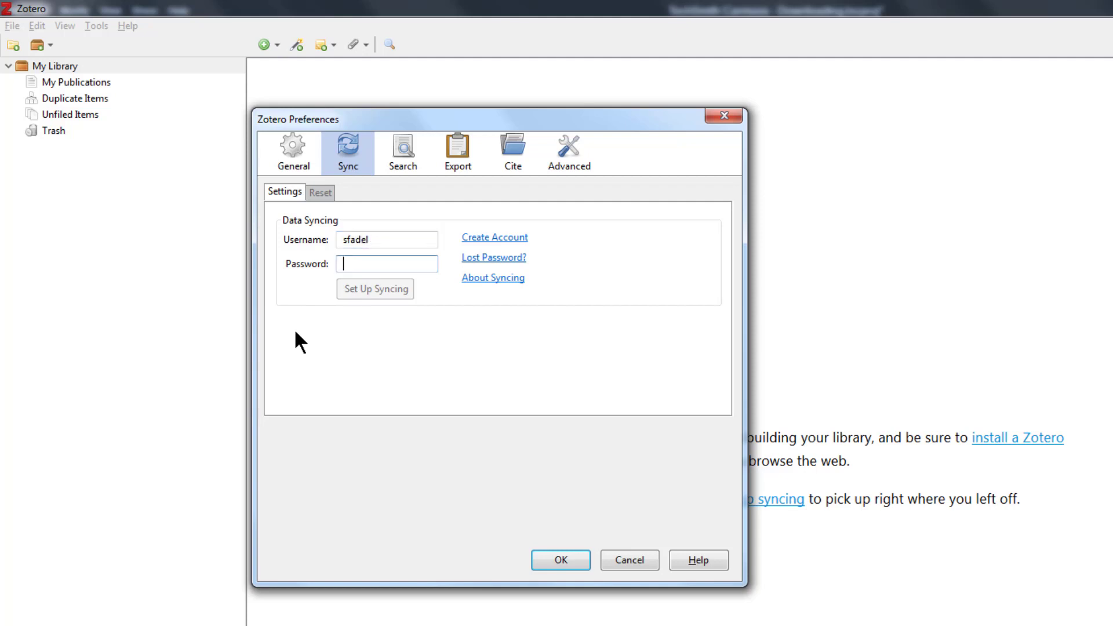
type("••")
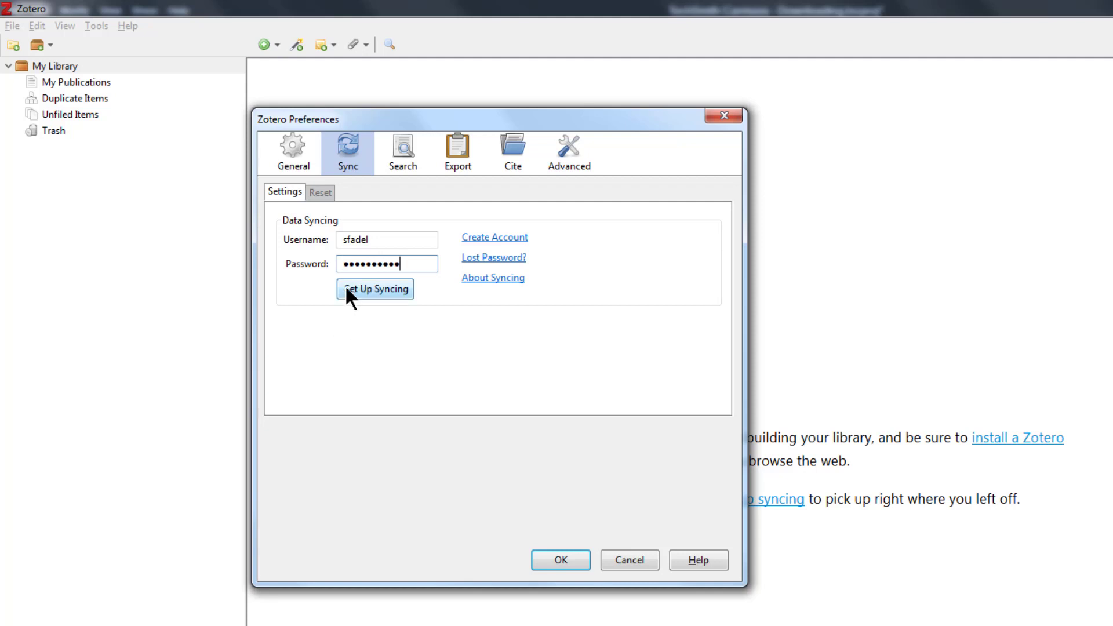
left_click(375, 289)
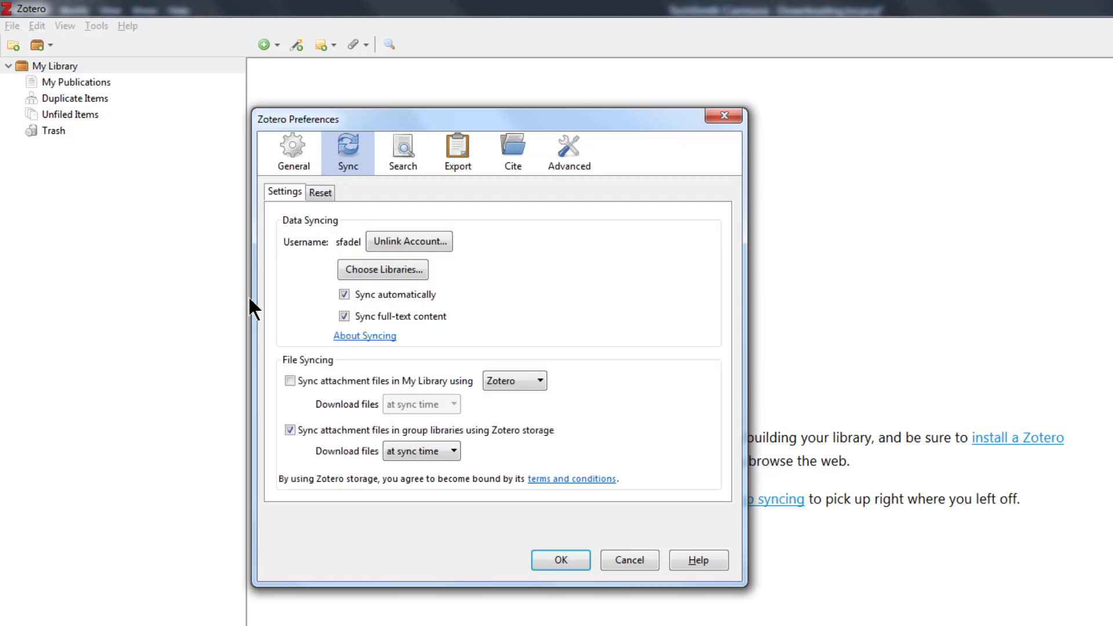
mouse_move(293, 308)
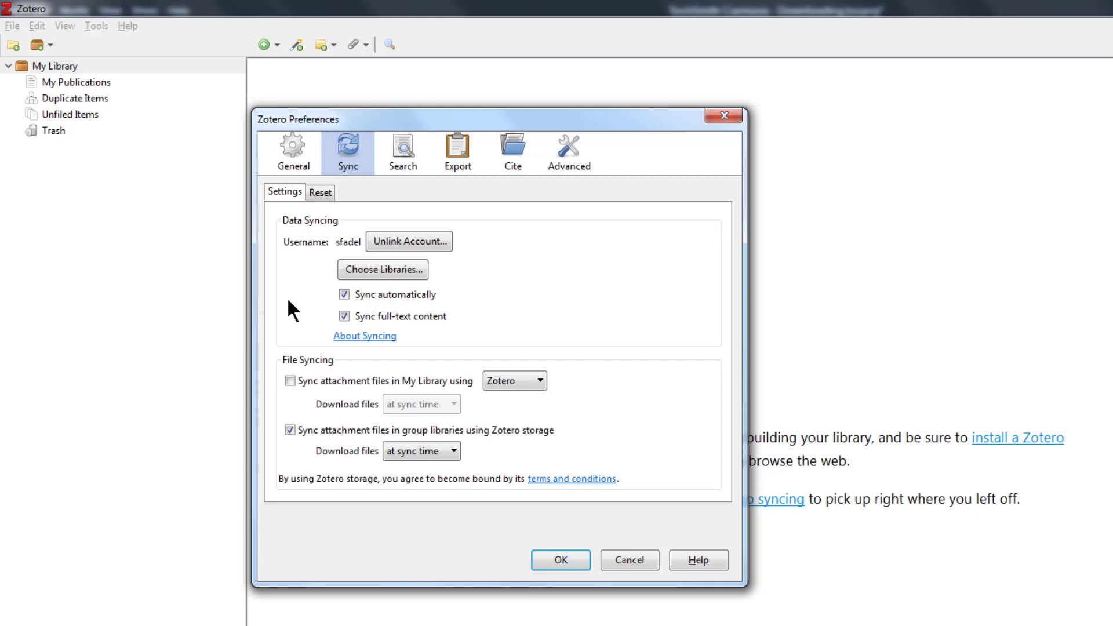
mouse_move(523, 528)
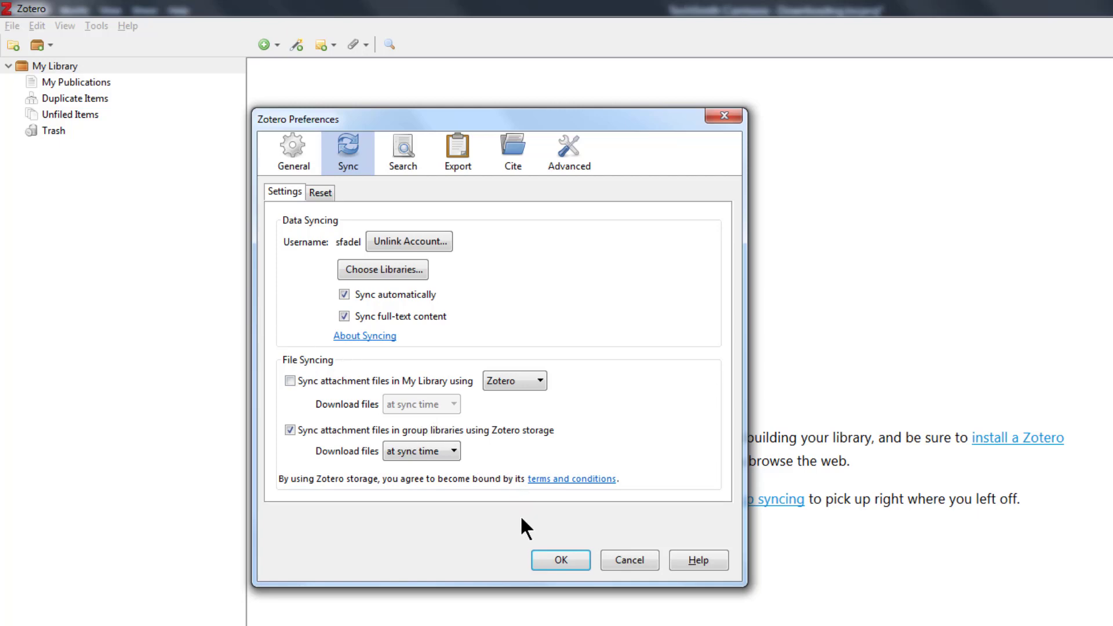
left_click(558, 560)
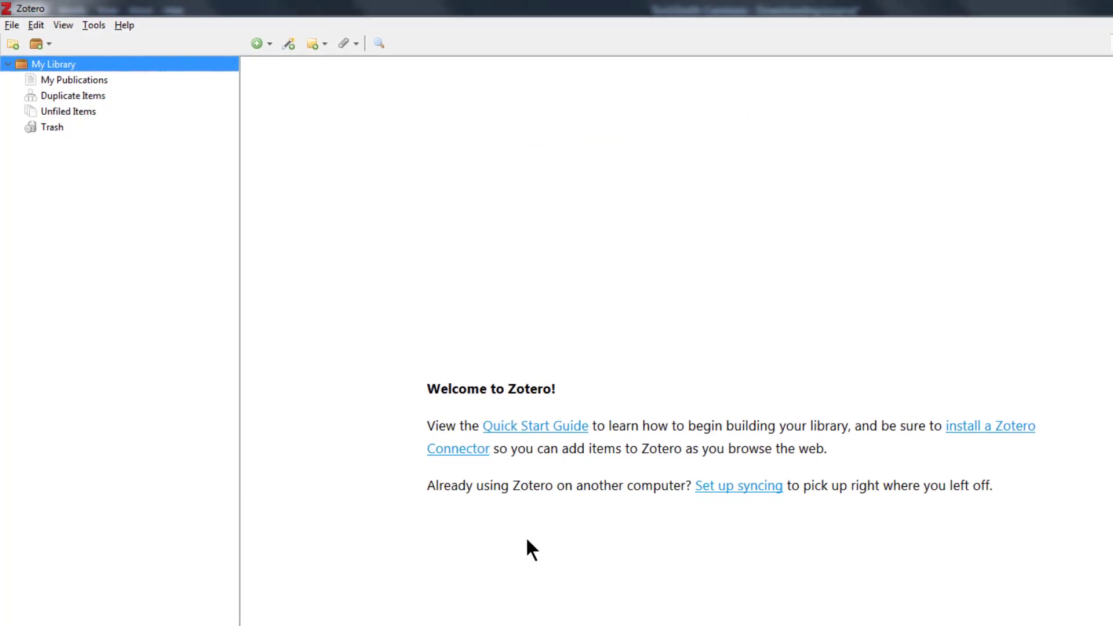